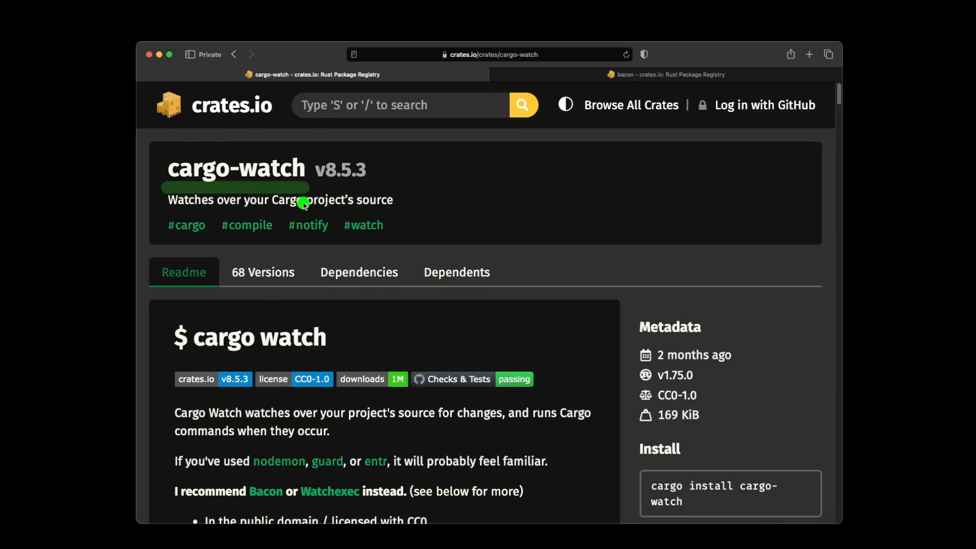
- Glance at the bacon crate page, then go back and scroll the cargo-watch readme
{"action": "left_click", "coordinate": [666, 74]}
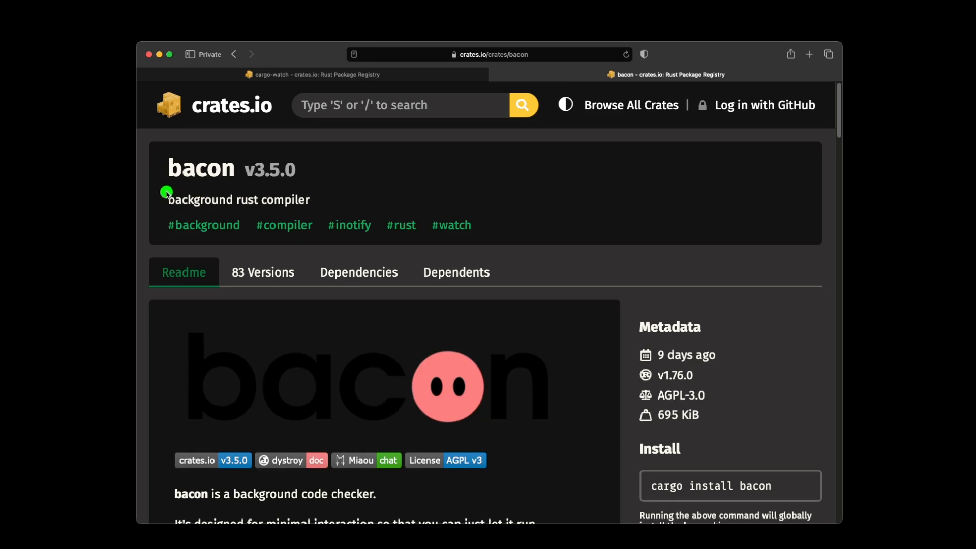
{"action": "mouse_move", "coordinate": [244, 202]}
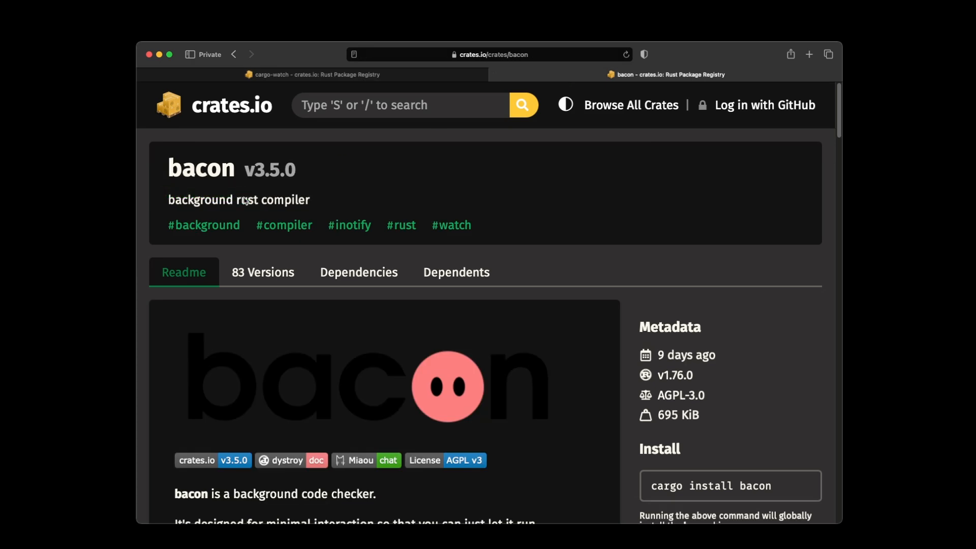
{"action": "left_click", "coordinate": [312, 74]}
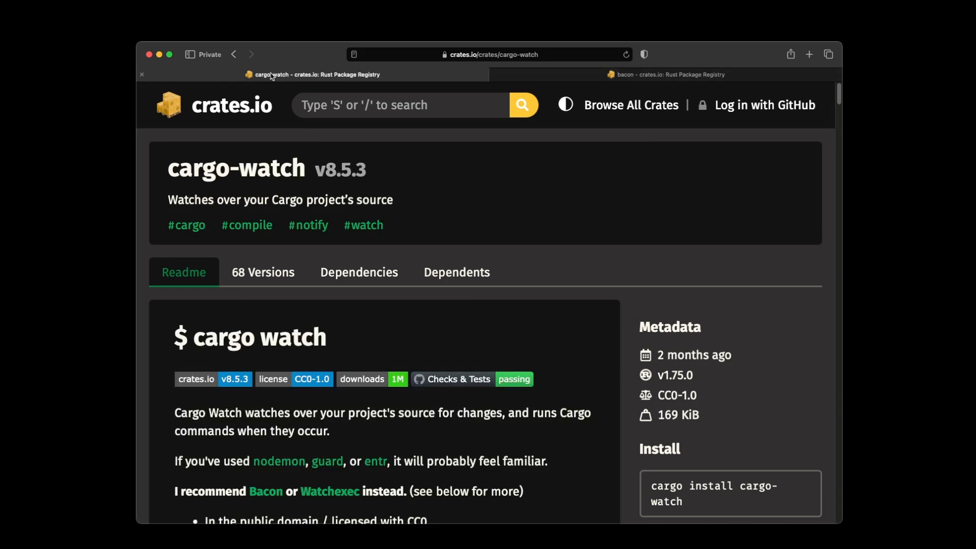
{"action": "mouse_move", "coordinate": [272, 322]}
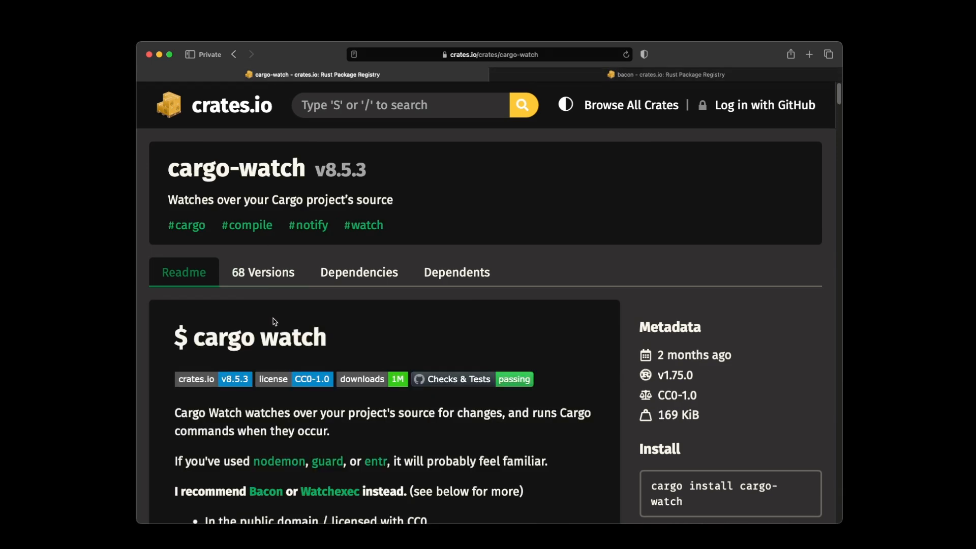
{"action": "scroll", "scroll_direction": "down", "scroll_amount": 3}
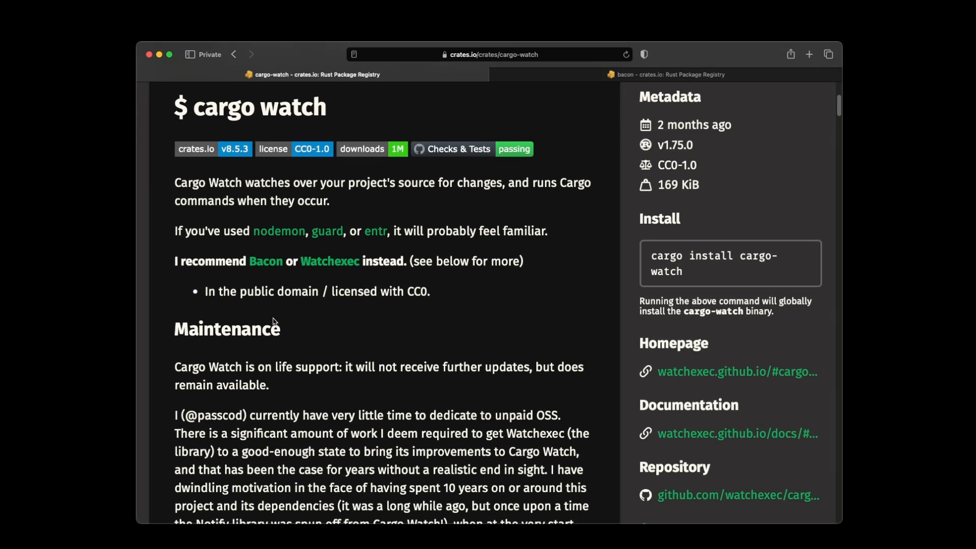
{"action": "scroll", "scroll_direction": "down", "scroll_amount": 3}
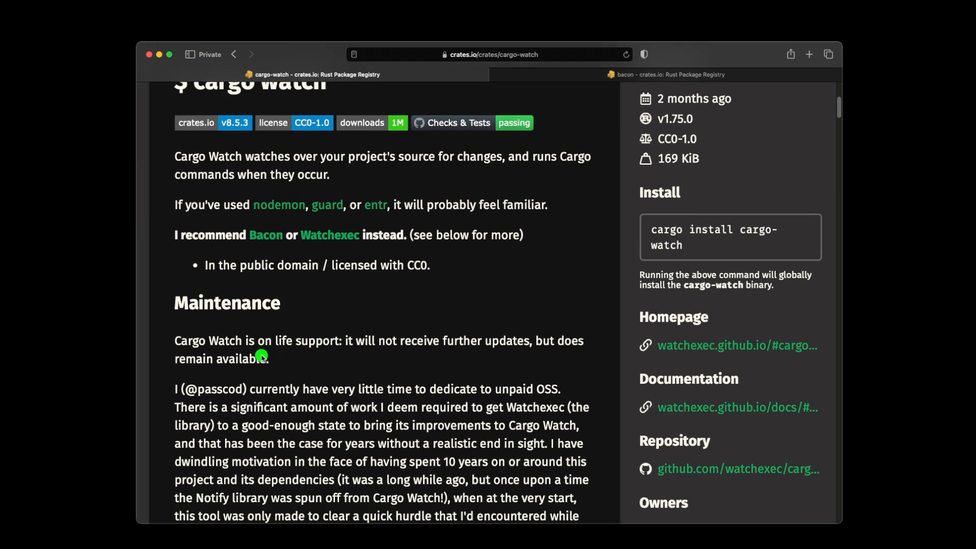
{"action": "mouse_move", "coordinate": [347, 367]}
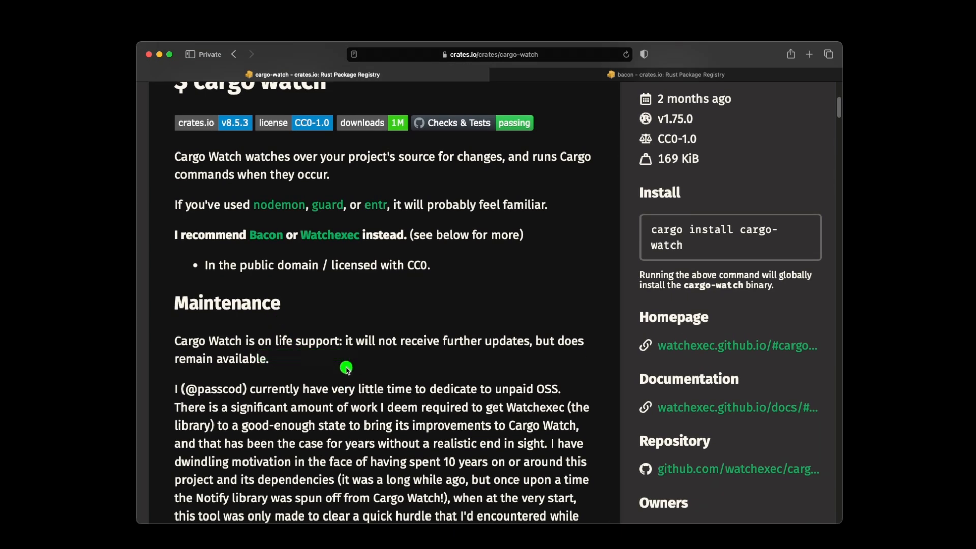
{"action": "mouse_move", "coordinate": [294, 252]}
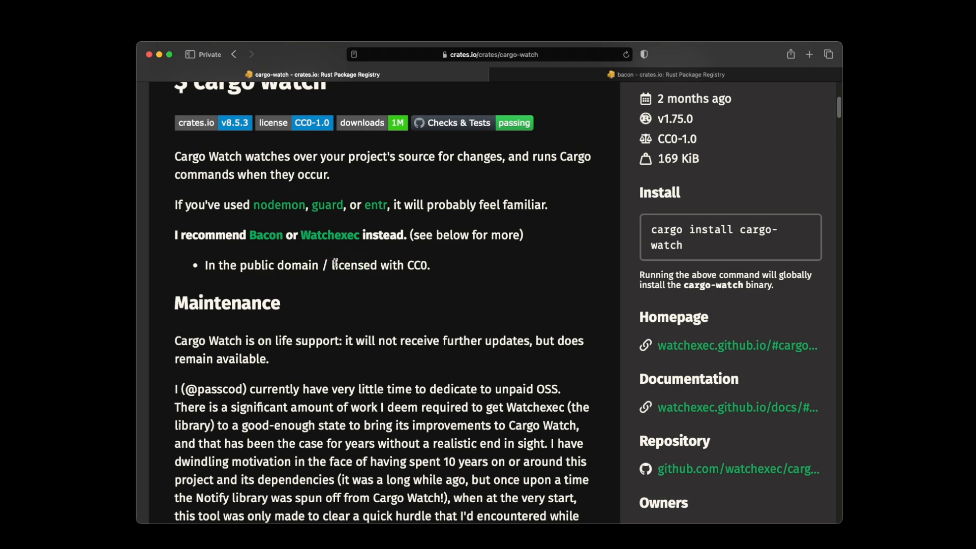
{"action": "mouse_move", "coordinate": [351, 220]}
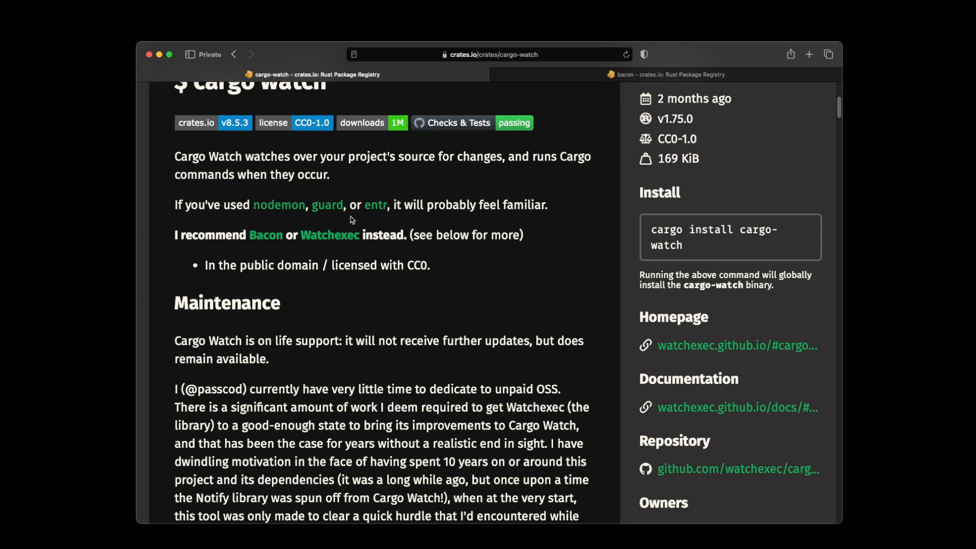
- Open the Watchexec repository in a new tab, view it, and close it
{"action": "left_click", "coordinate": [330, 235]}
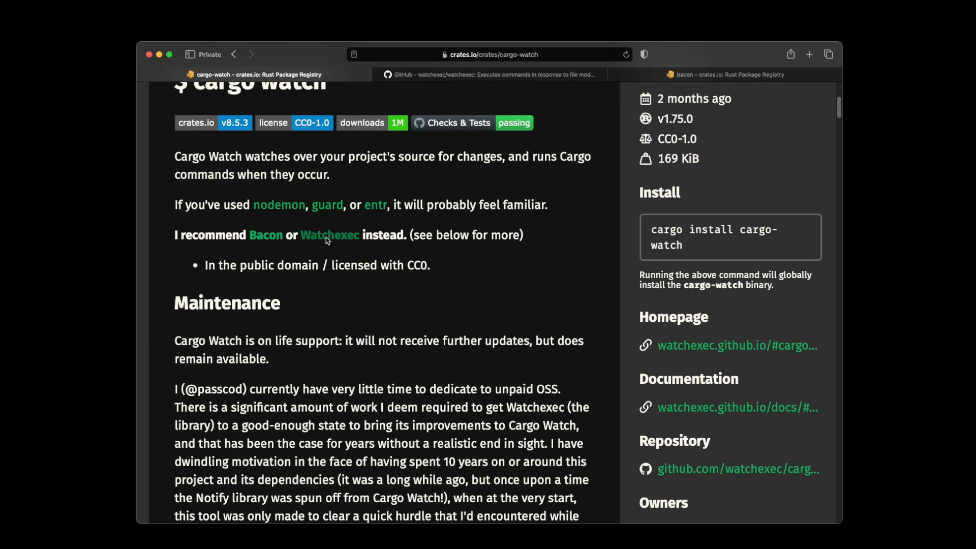
{"action": "left_click", "coordinate": [491, 74]}
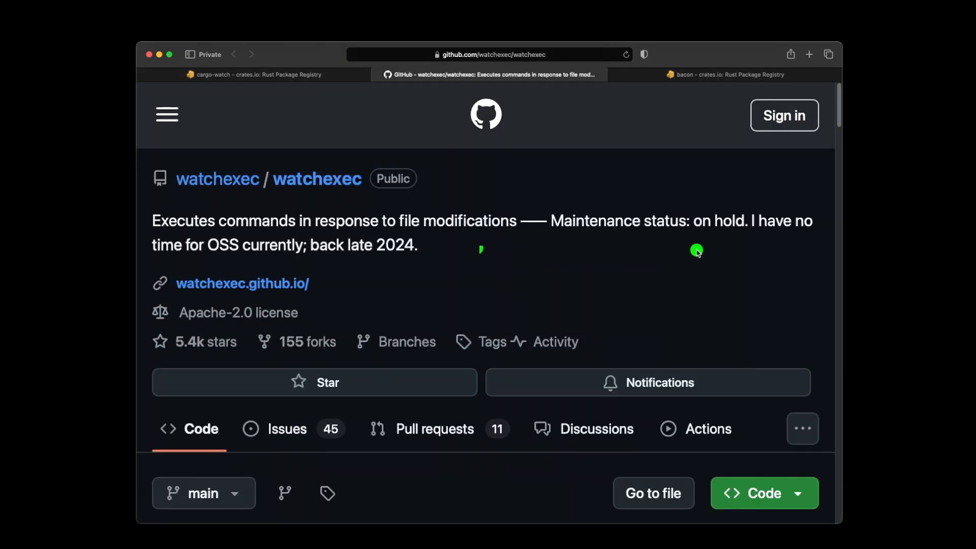
{"action": "mouse_move", "coordinate": [743, 247]}
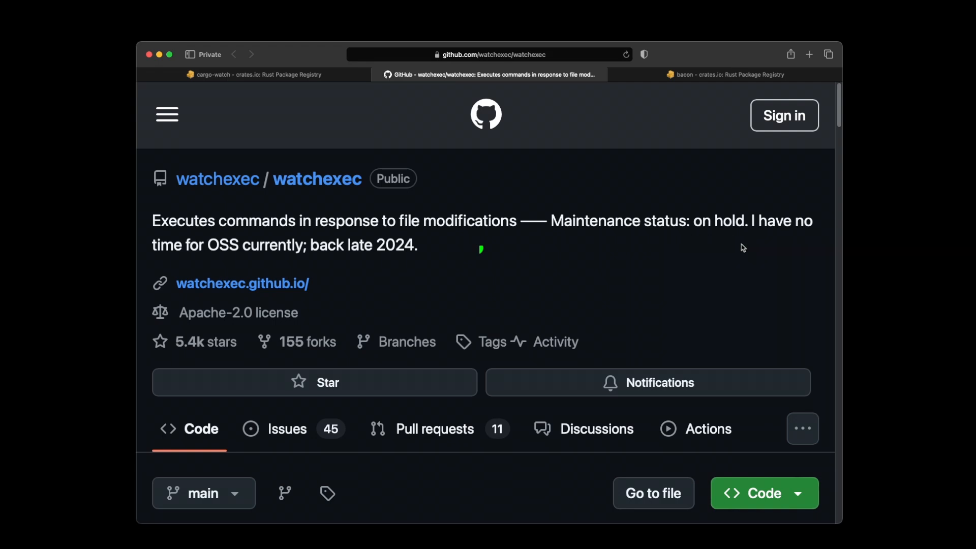
{"action": "left_click", "coordinate": [255, 75]}
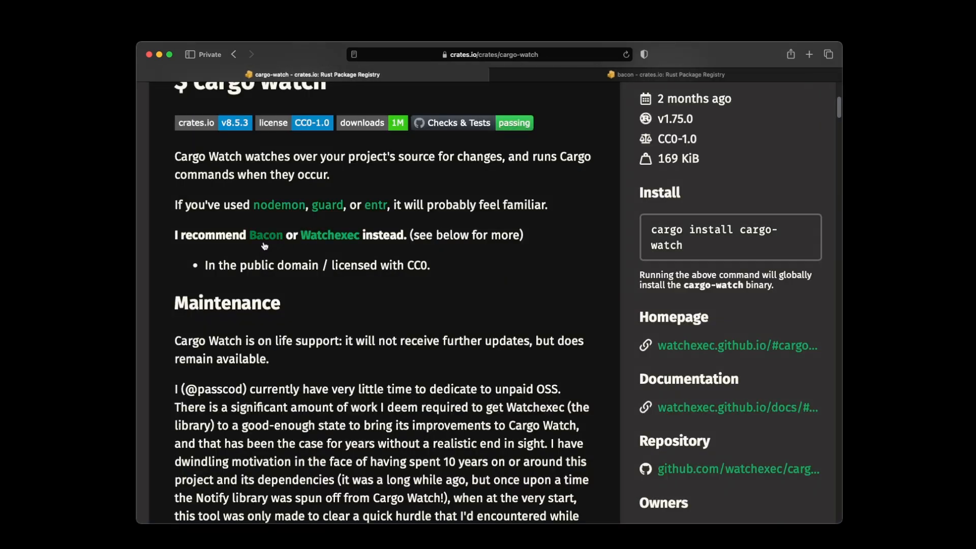
{"action": "mouse_move", "coordinate": [608, 74]}
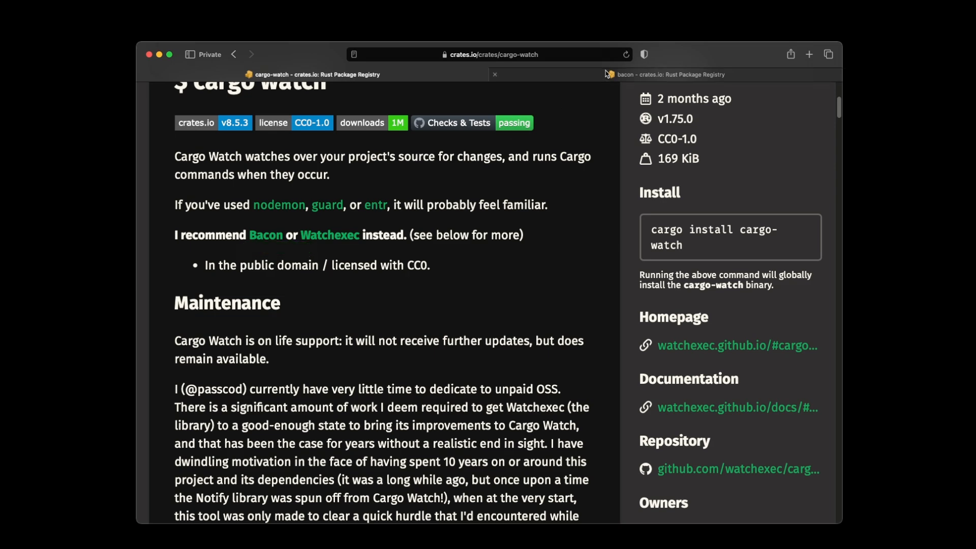
- Read the bacon crate page down to its install and check-project commands
{"action": "left_click", "coordinate": [671, 74]}
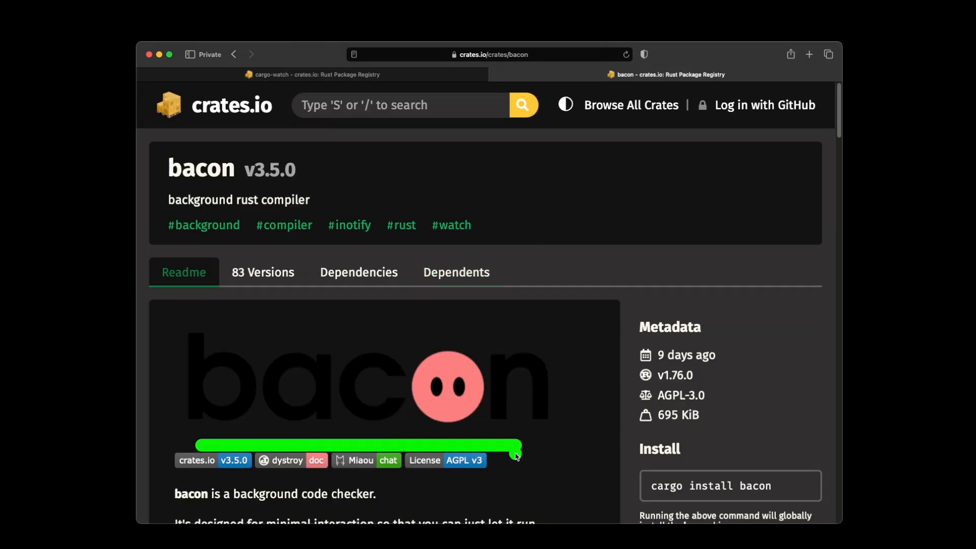
{"action": "scroll", "scroll_direction": "down", "scroll_amount": 3}
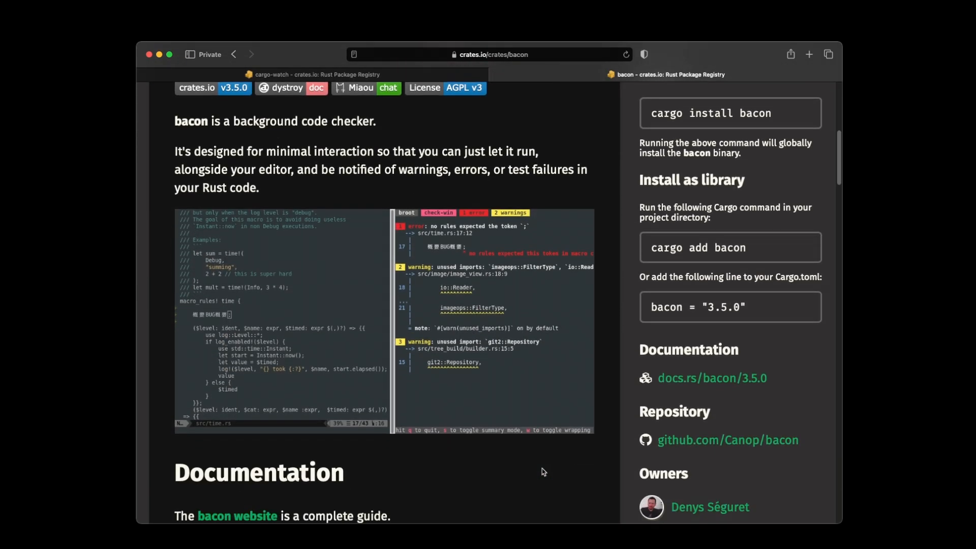
{"action": "scroll", "scroll_direction": "down", "scroll_amount": 3}
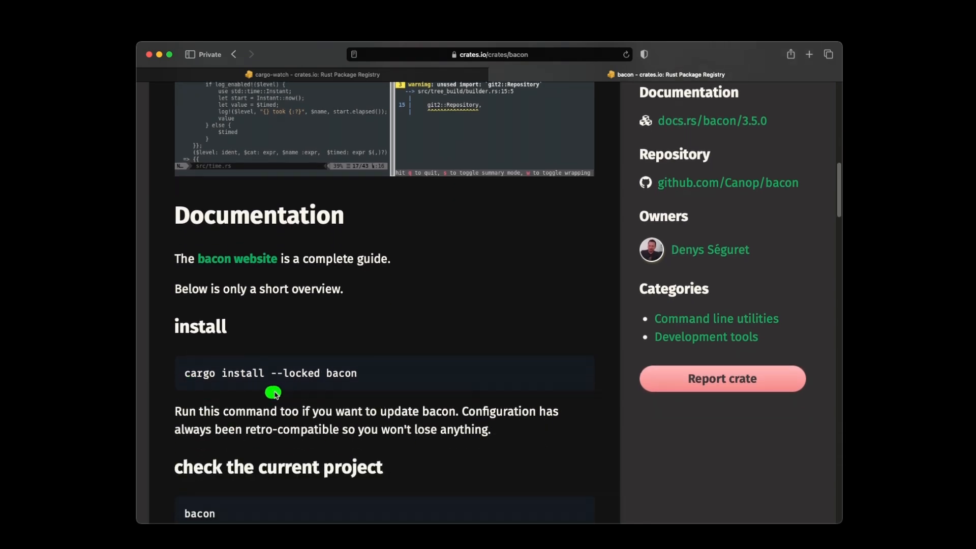
{"action": "mouse_move", "coordinate": [317, 404]}
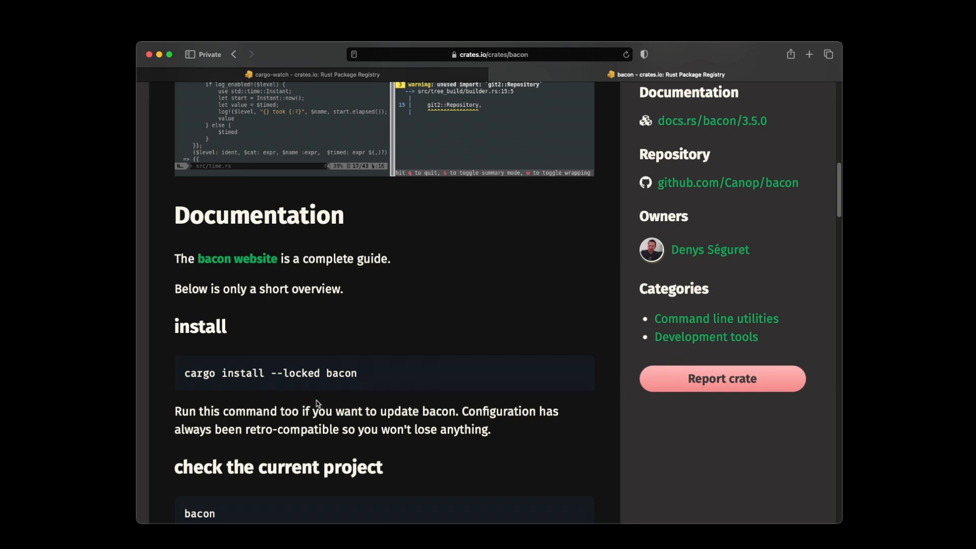
{"action": "scroll", "scroll_direction": "down", "scroll_amount": 3}
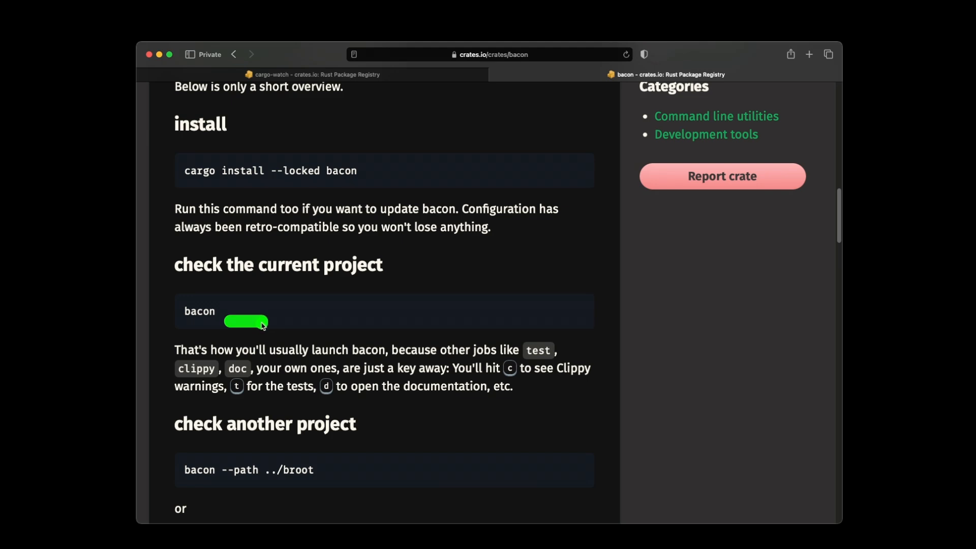
{"action": "mouse_move", "coordinate": [236, 497]}
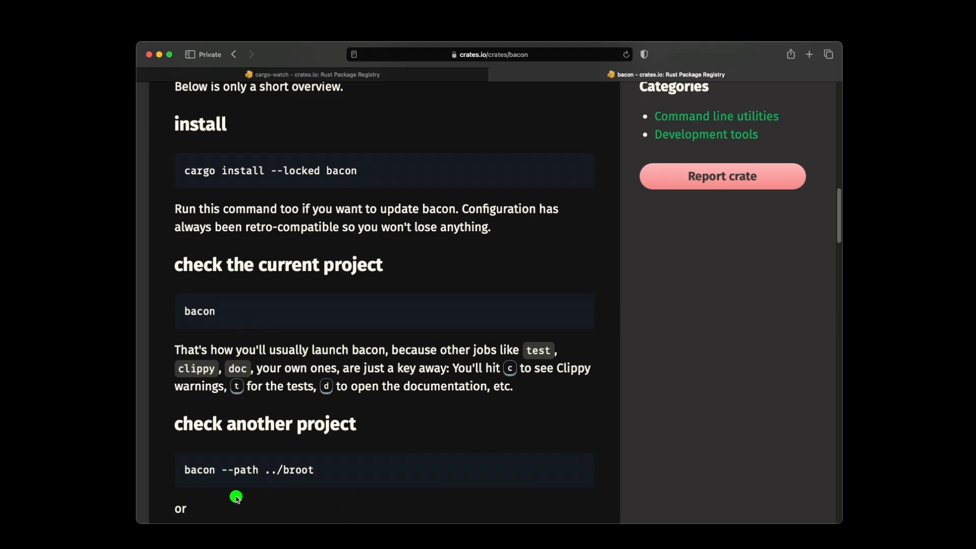
{"action": "mouse_move", "coordinate": [351, 507]}
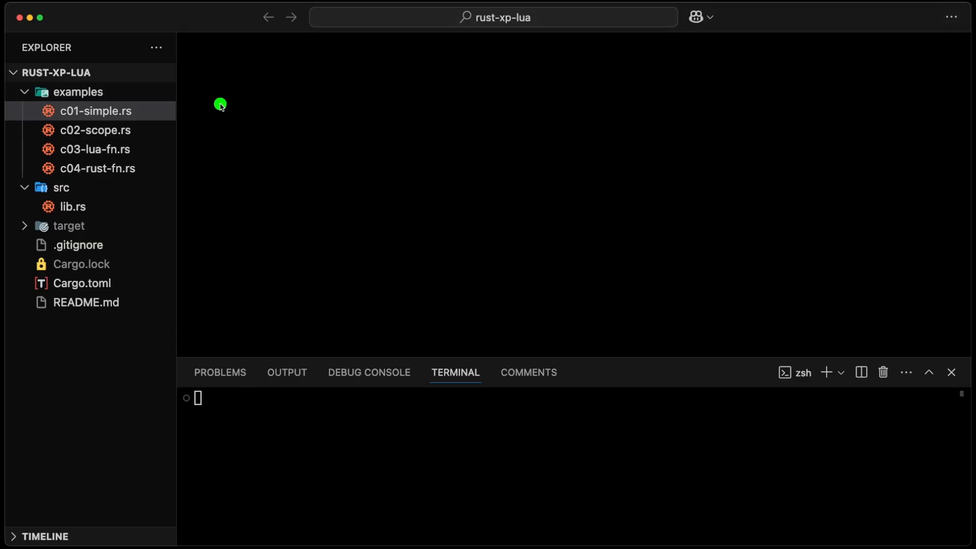
{"action": "mouse_move", "coordinate": [538, 37]}
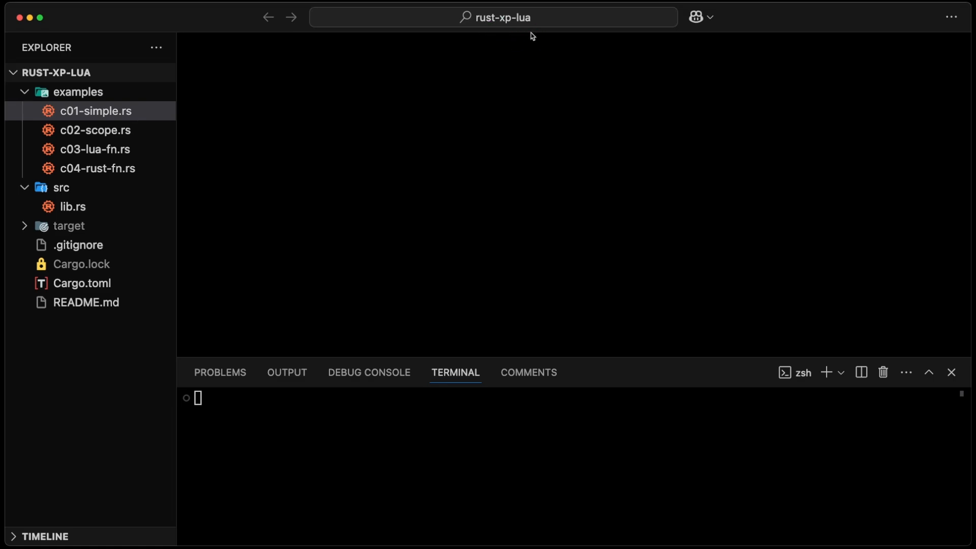
{"action": "mouse_move", "coordinate": [341, 45]}
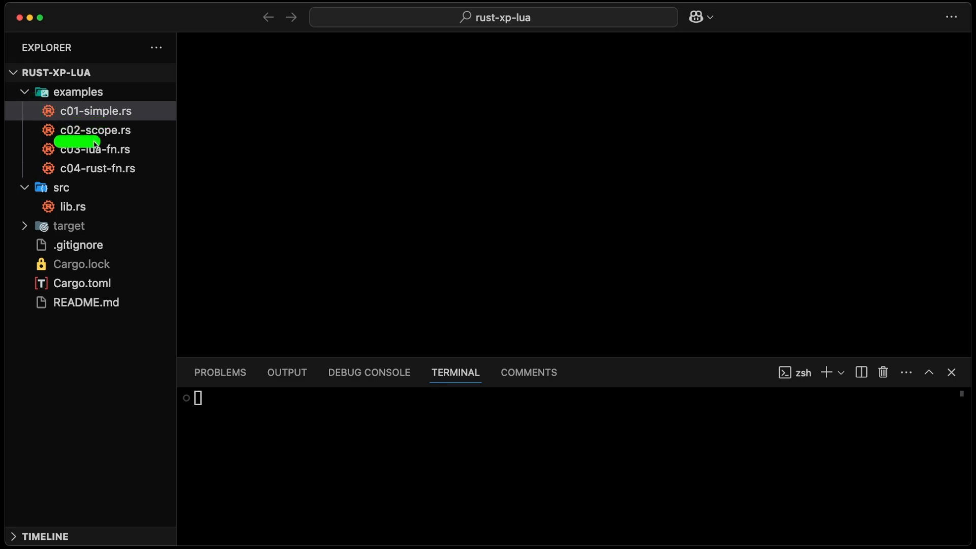
- Open c01-simple.rs and start cargo watch -c -q -x "run -q --example c01"
{"action": "left_click", "coordinate": [97, 111]}
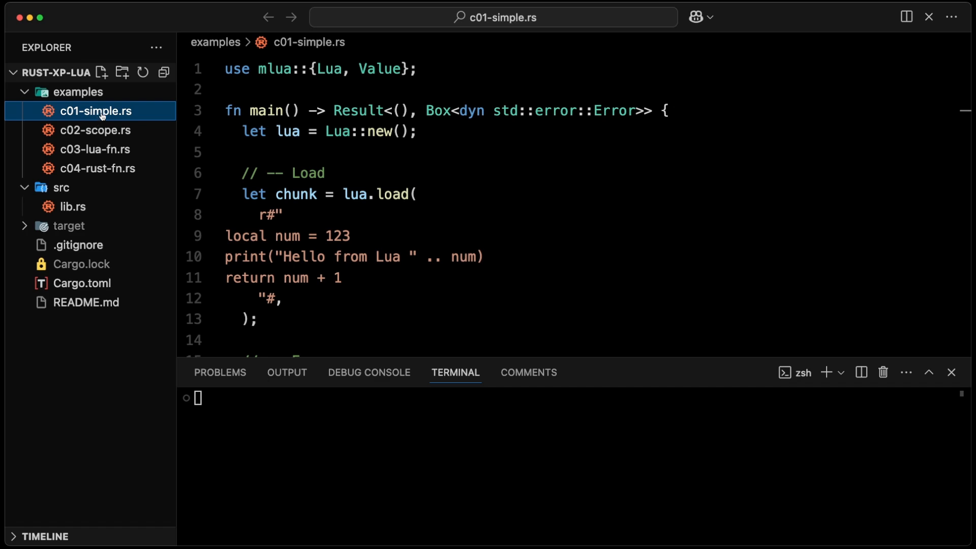
{"action": "type", "text": "cargo wat"}
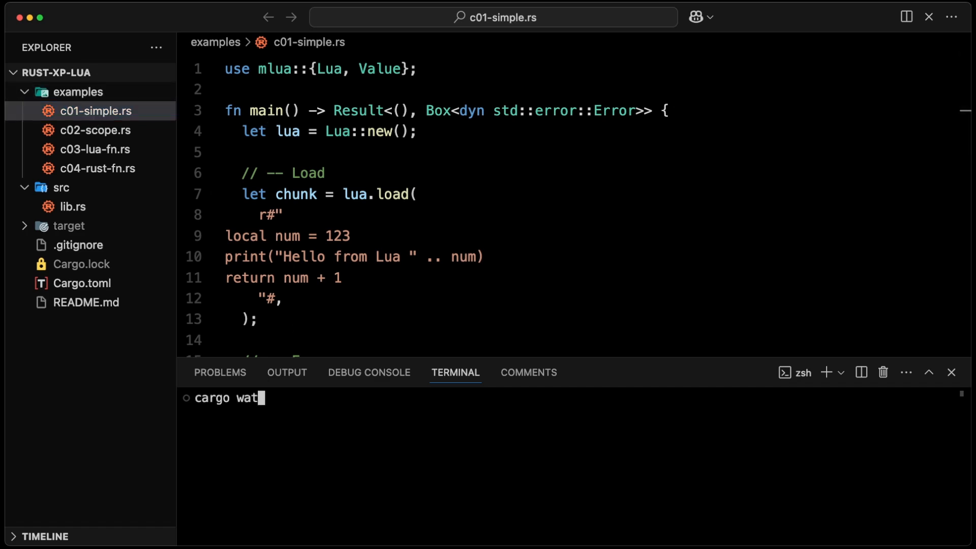
{"action": "type", "text": "ch -c -q"}
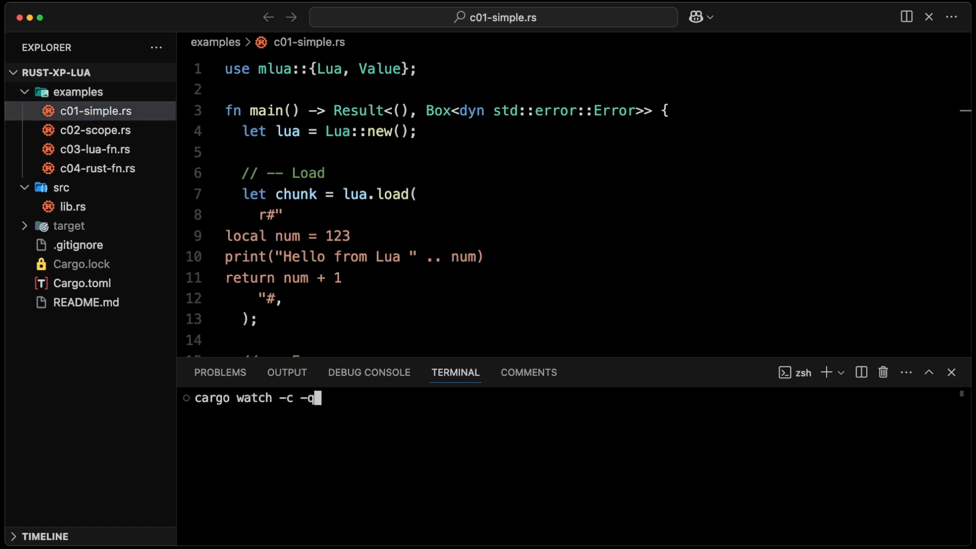
{"action": "type", "text": "-x \"run"}
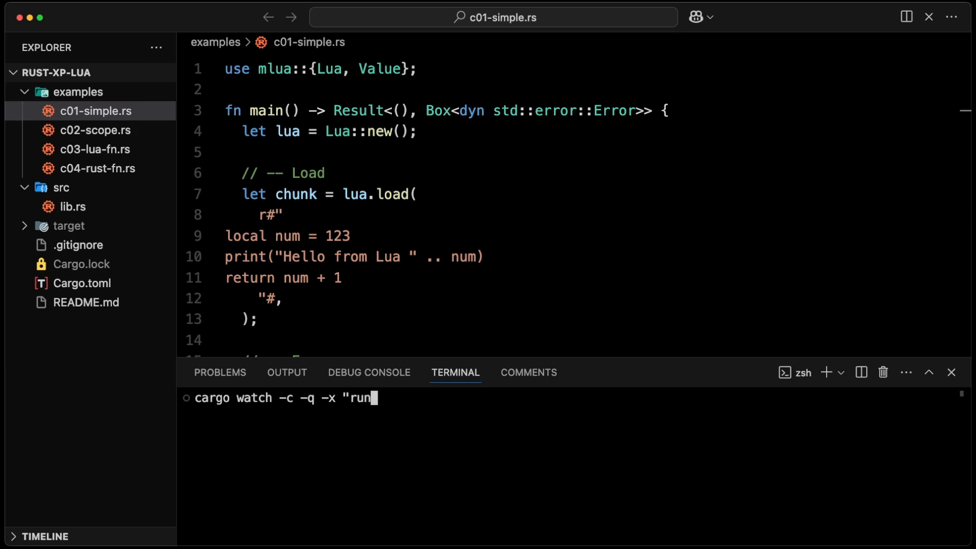
{"action": "type", "text": "-q --example c01"}
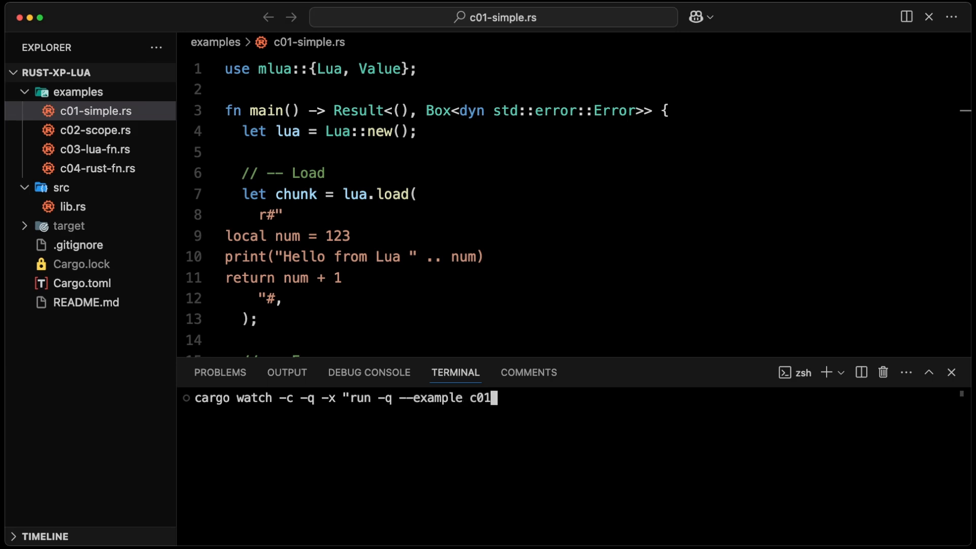
{"action": "key", "text": "Return"}
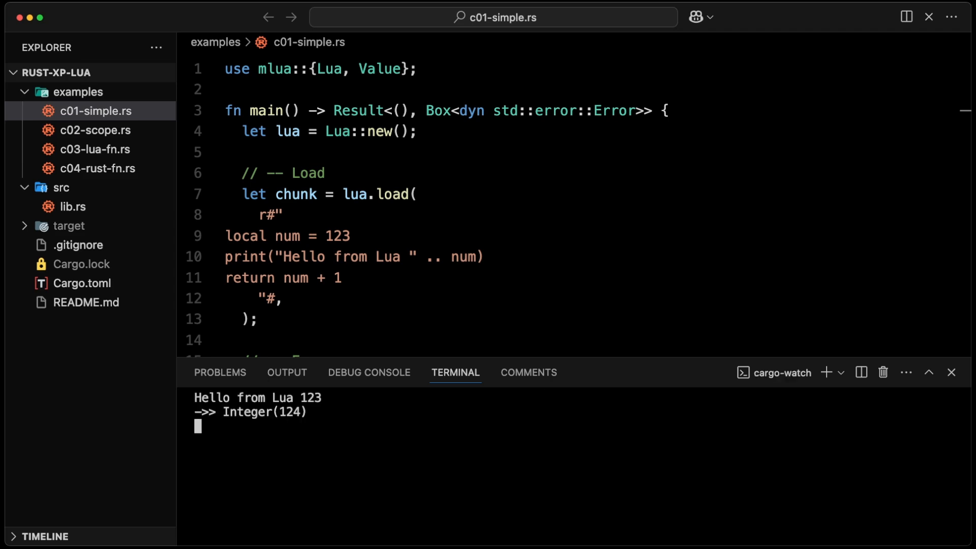
{"action": "scroll", "scroll_direction": "down", "scroll_amount": 3}
{"action": "type", "text": "c"}
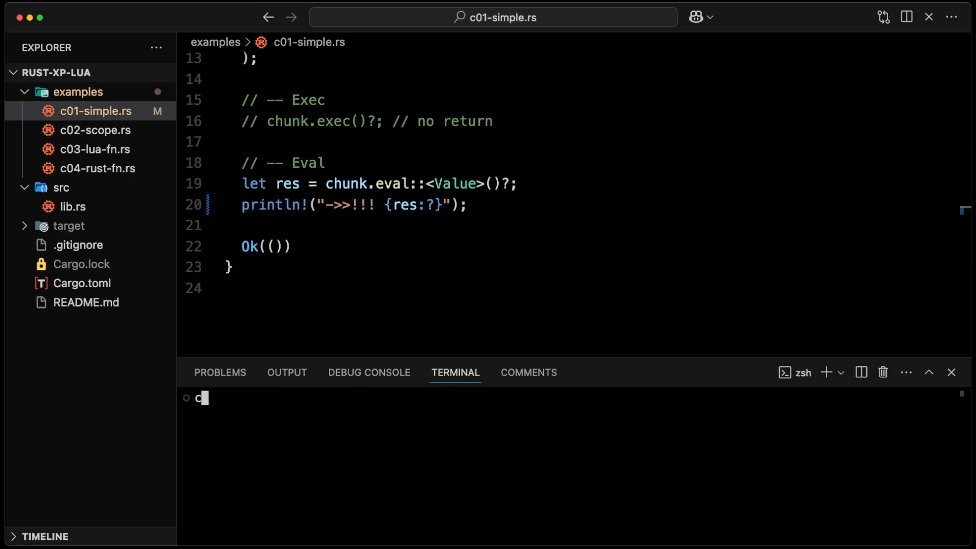
- Run c01 through the we alias, then install bacon with cargo install --locked
{"action": "type", "text": "we c01"}
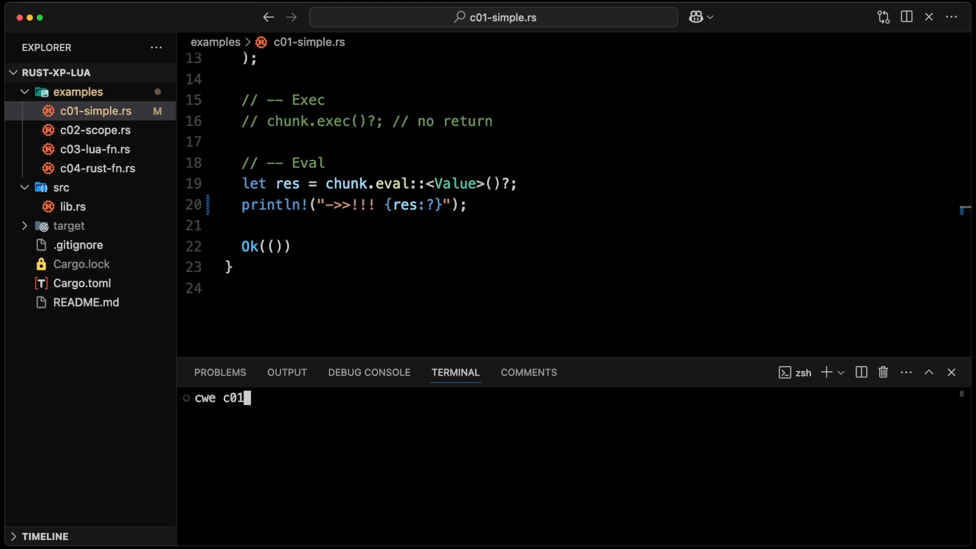
{"action": "key", "text": "Return"}
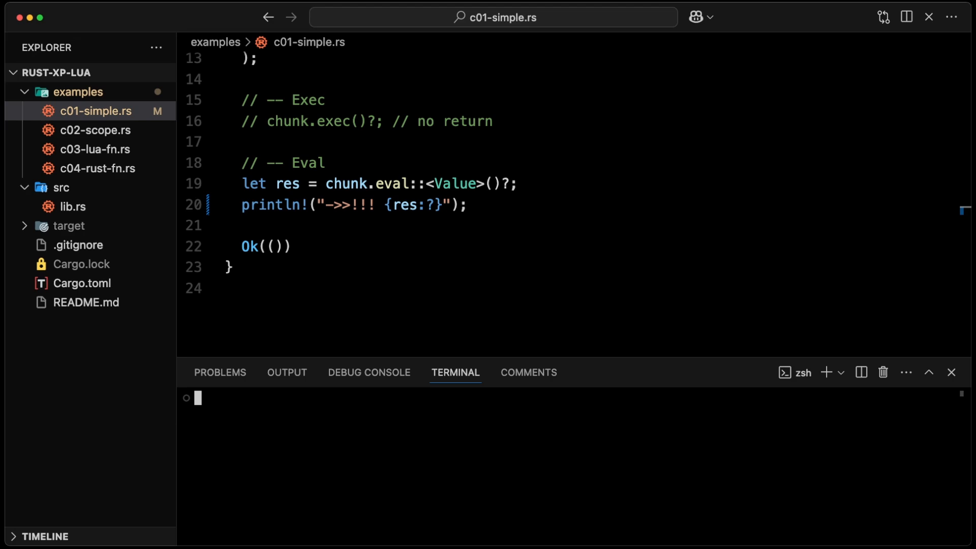
{"action": "type", "text": "cargo install --"}
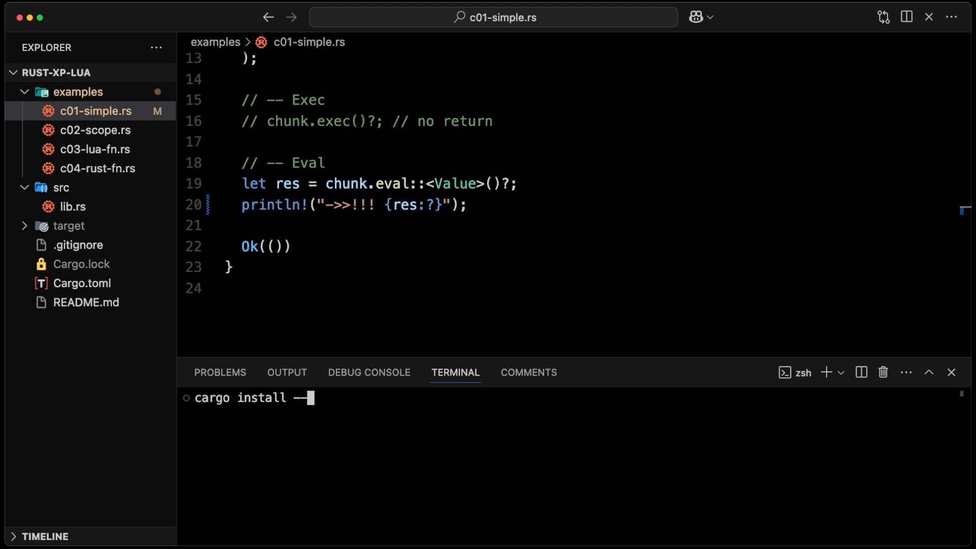
{"action": "type", "text": "locked"}
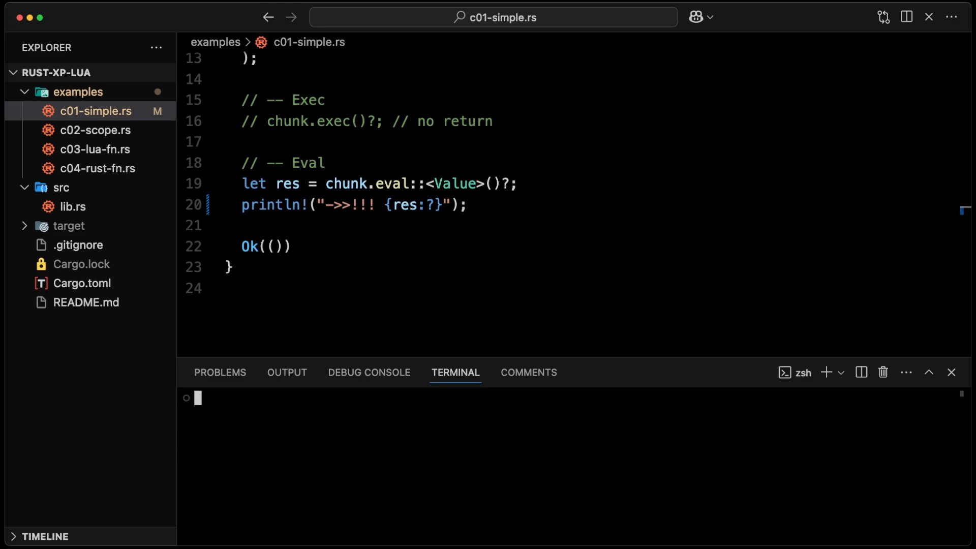
- Launch bacon run -- -q --example c01 to watch the c01 example
{"action": "type", "text": "bacon ru"}
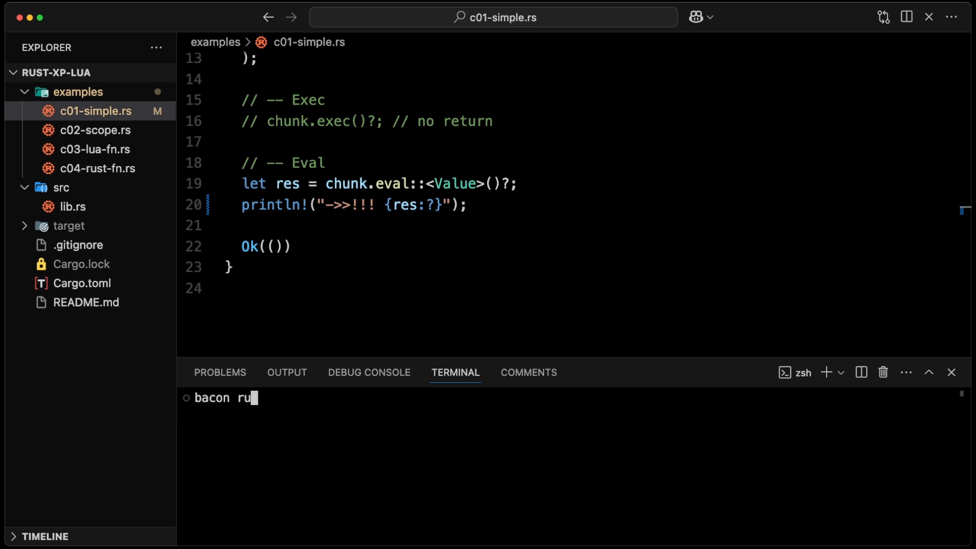
{"action": "type", "text": "n --"}
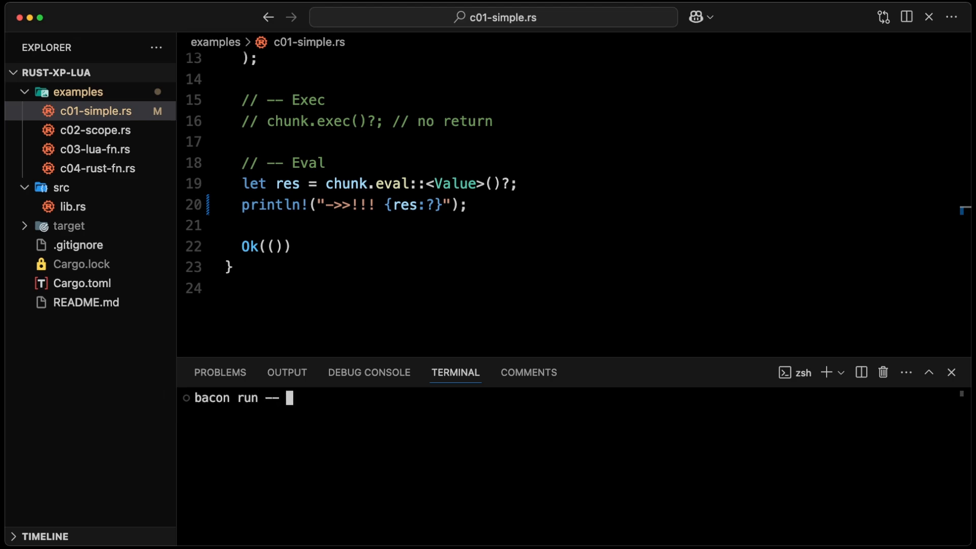
{"action": "type", "text": "-q"}
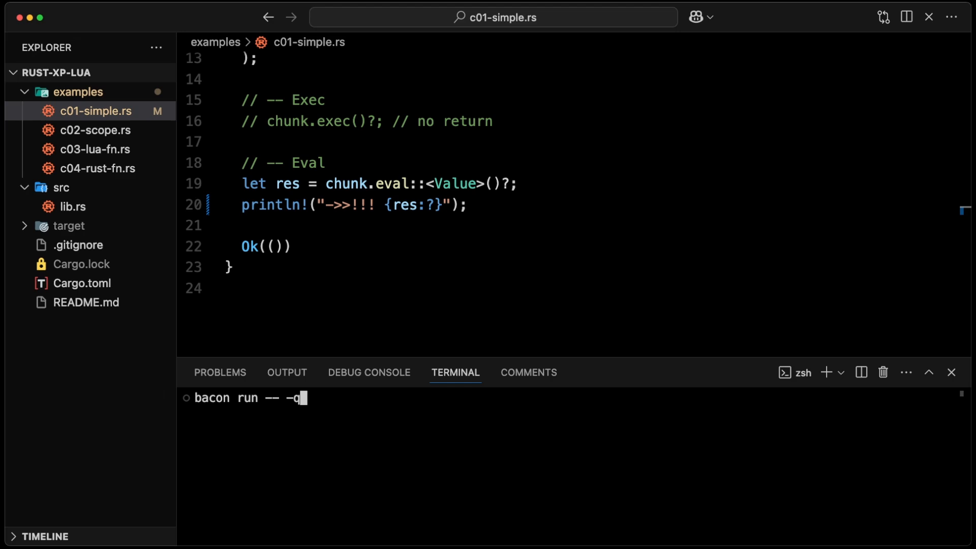
{"action": "type", "text": "--example c01"}
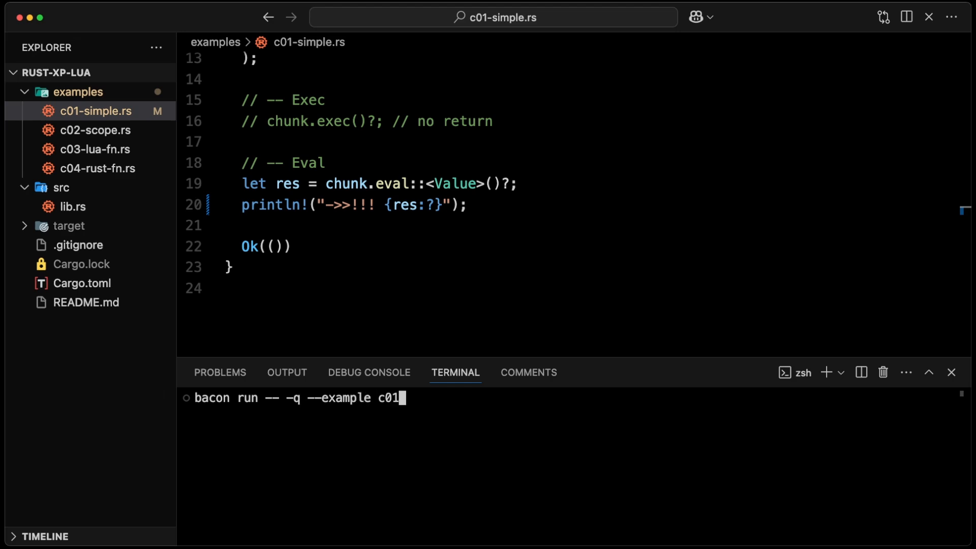
{"action": "key", "text": "Return"}
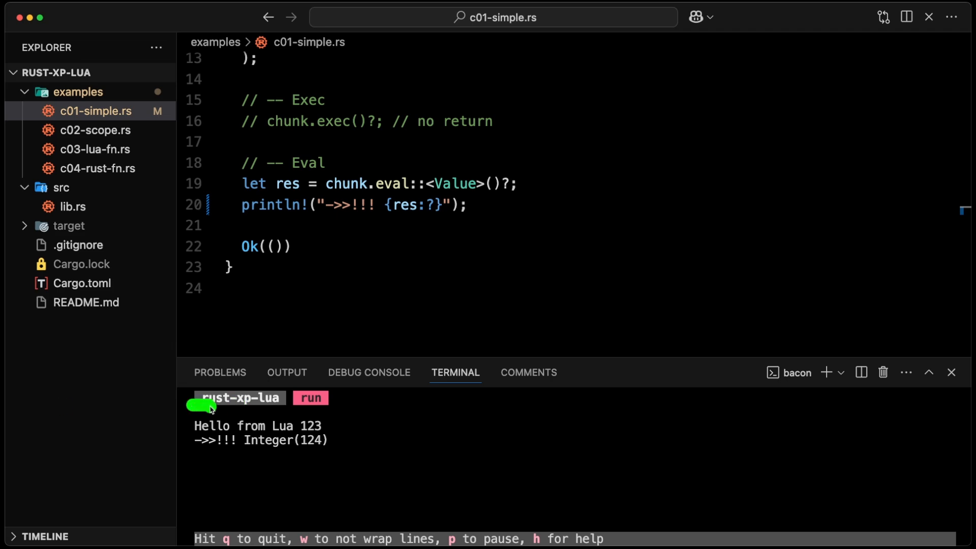
{"action": "mouse_move", "coordinate": [186, 424]}
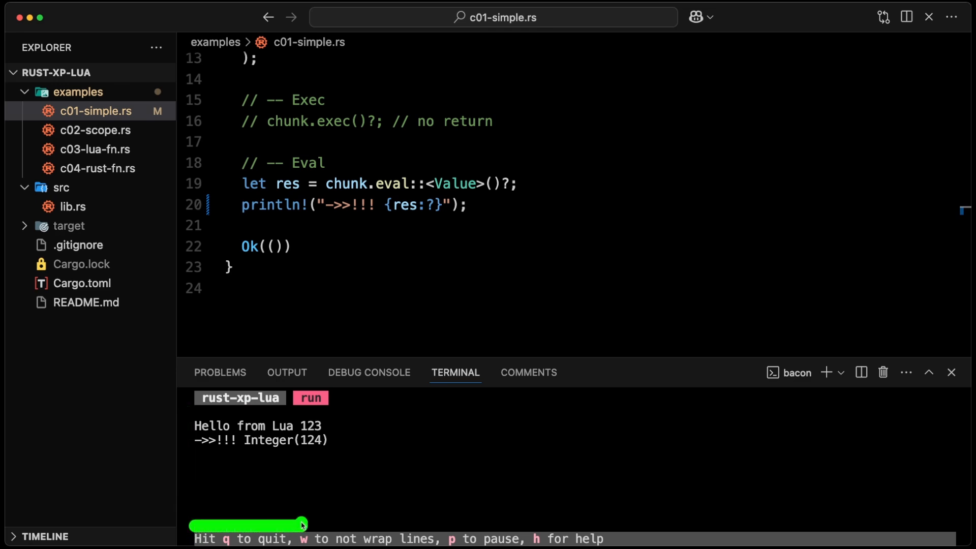
{"action": "mouse_move", "coordinate": [310, 497]}
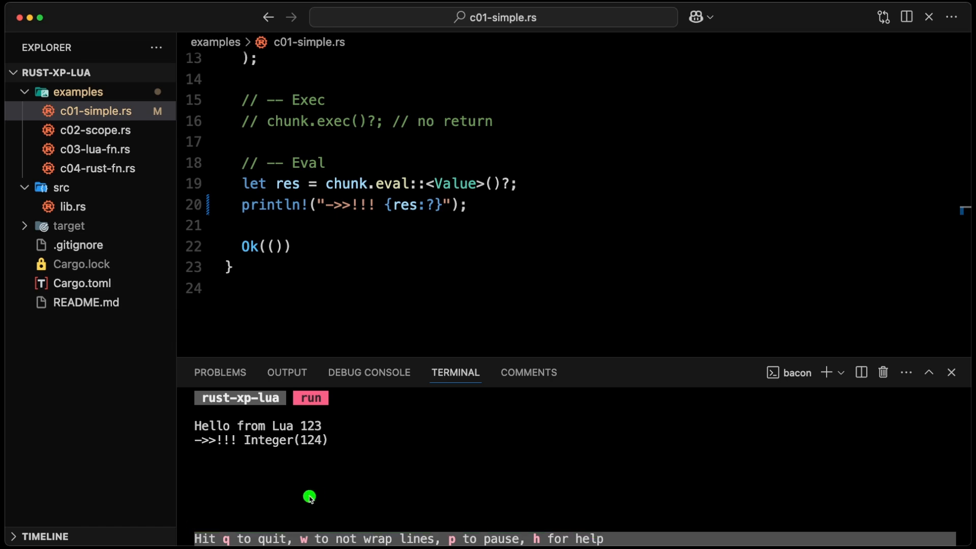
{"action": "mouse_move", "coordinate": [550, 520]}
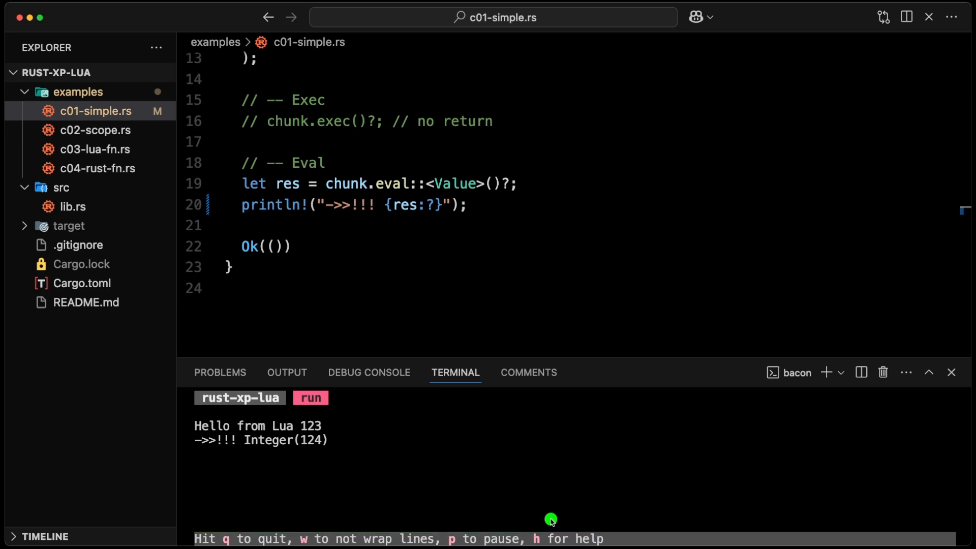
- Open bacon's help screen with h and scroll through it
{"action": "key", "text": "h"}
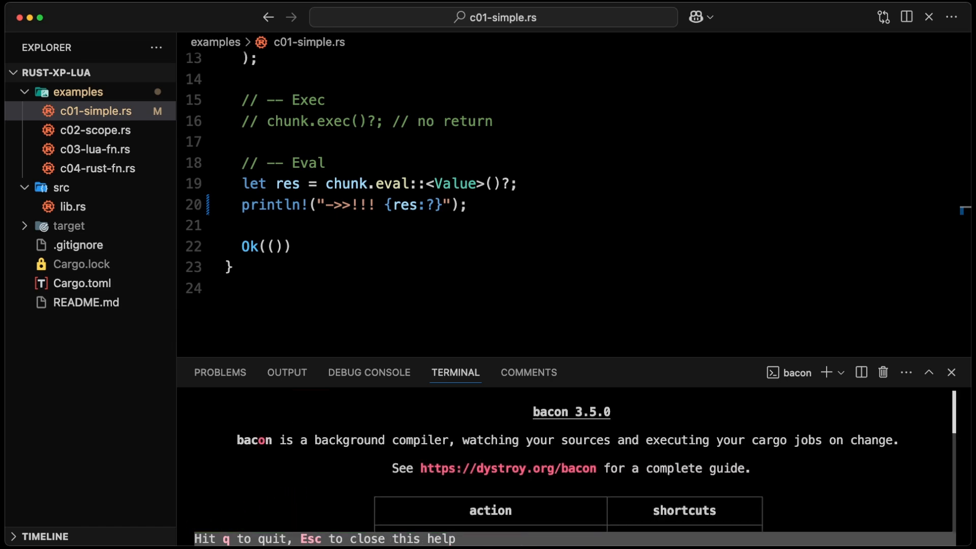
{"action": "scroll", "scroll_direction": "down", "scroll_amount": 3}
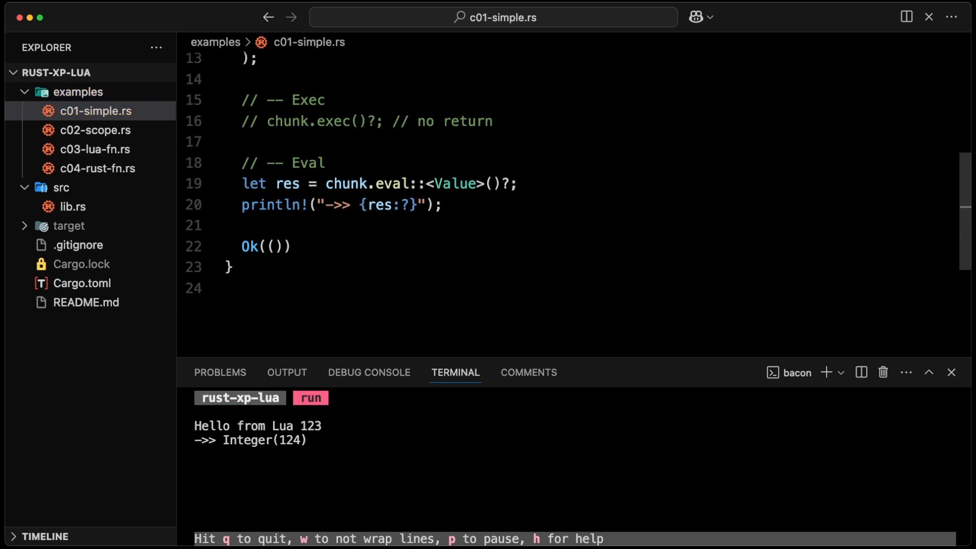
{"action": "mouse_move", "coordinate": [374, 209]}
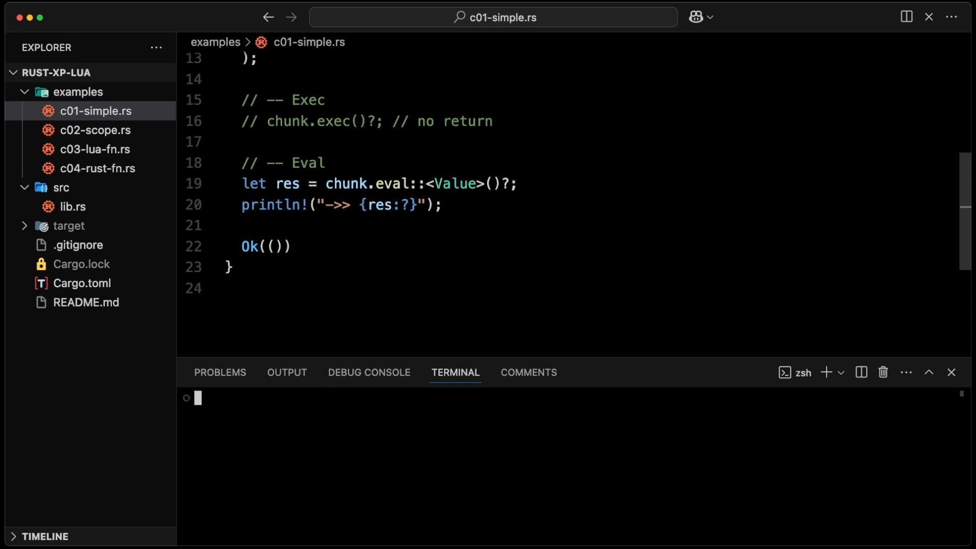
- Relaunch bacon on the c01 example with the bre c01 shell helper
{"action": "type", "text": "b"}
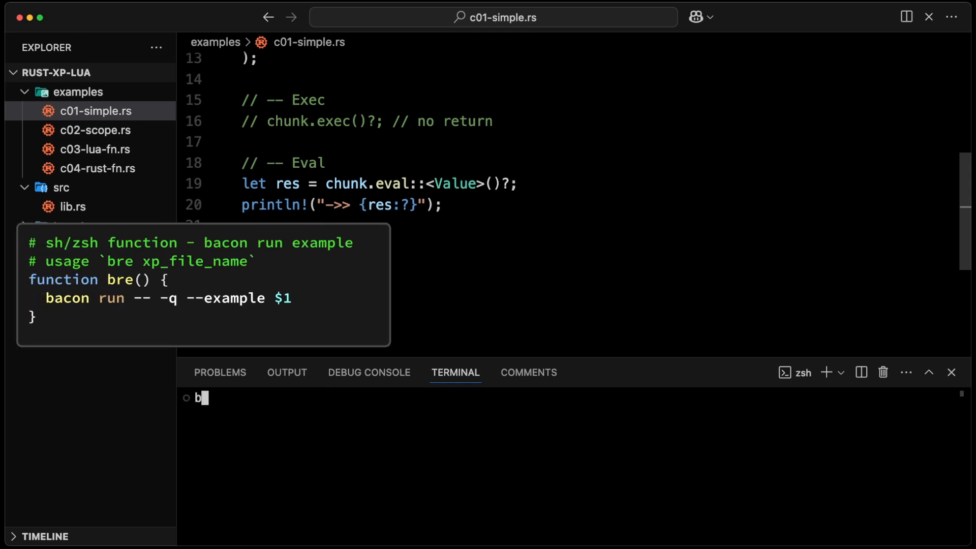
{"action": "type", "text": "re"}
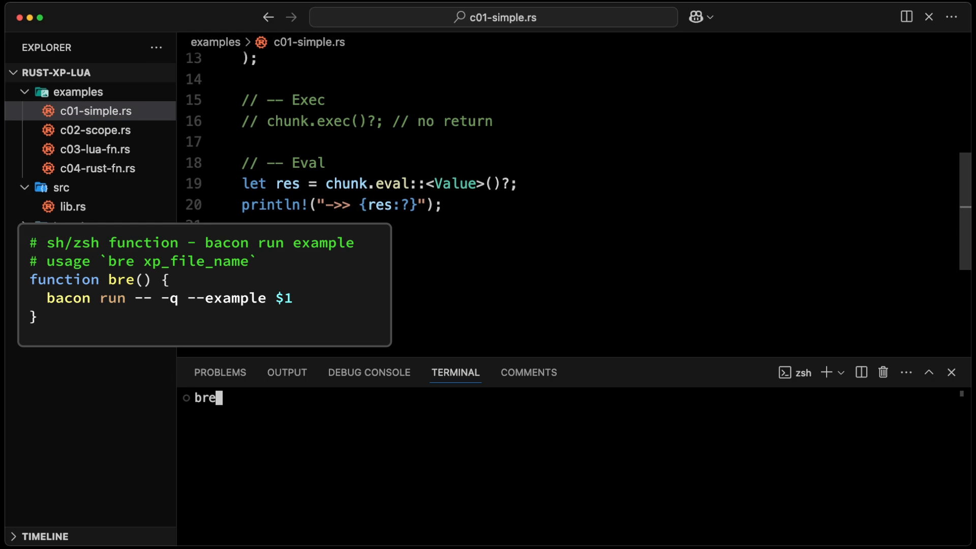
{"action": "type", "text": "c01"}
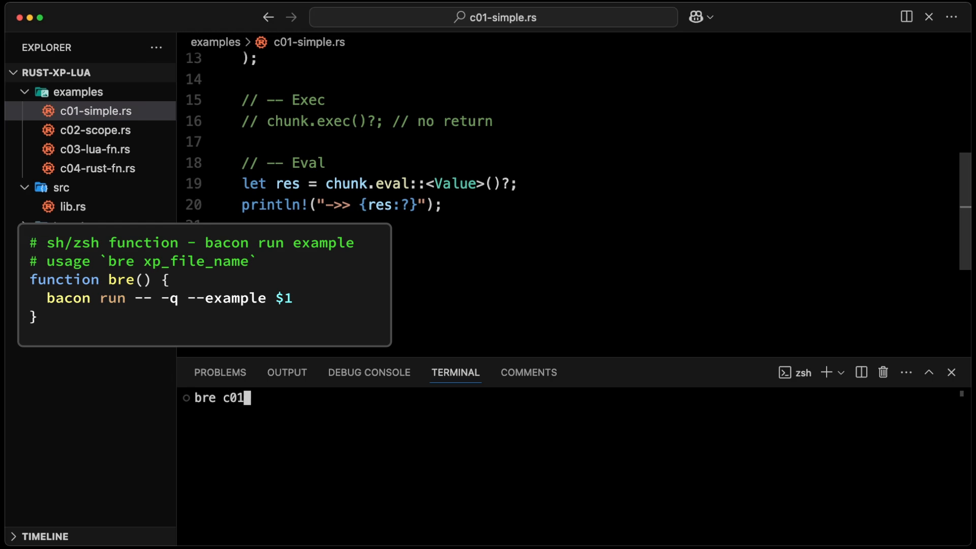
{"action": "key", "text": "Return"}
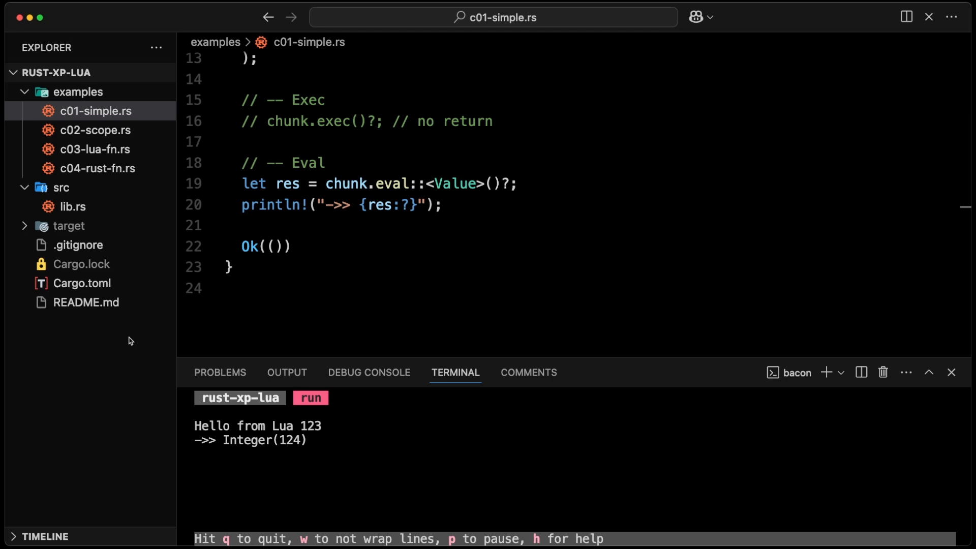
{"action": "mouse_move", "coordinate": [355, 447]}
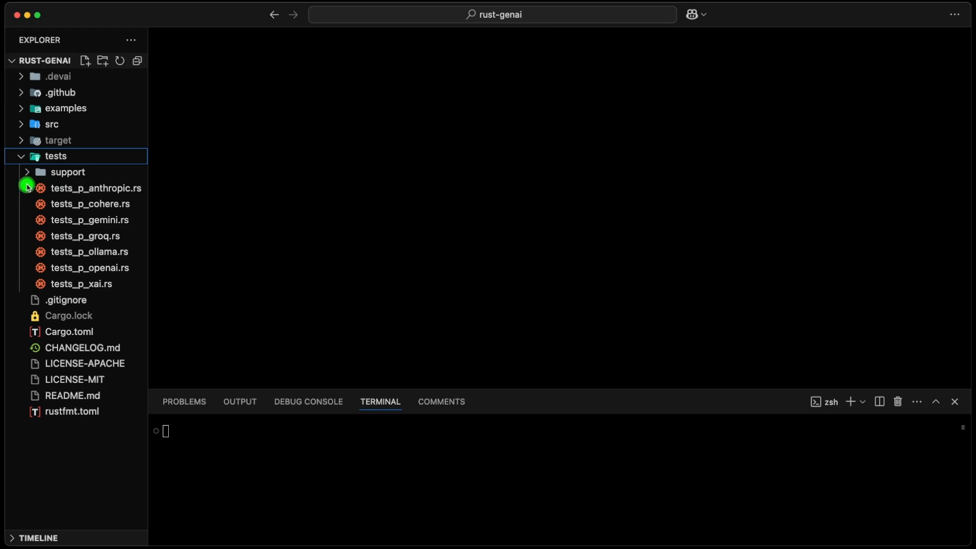
{"action": "mouse_move", "coordinate": [20, 294]}
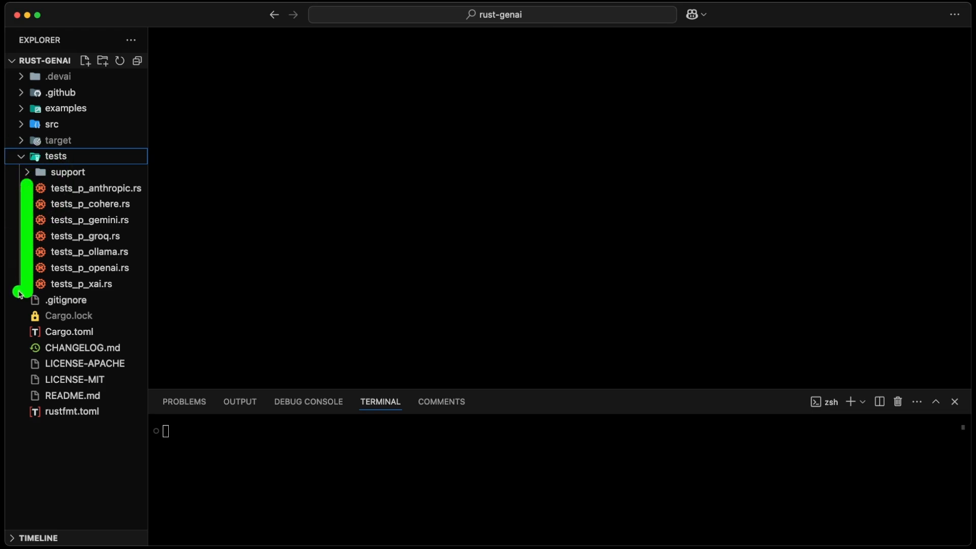
{"action": "mouse_move", "coordinate": [98, 219]}
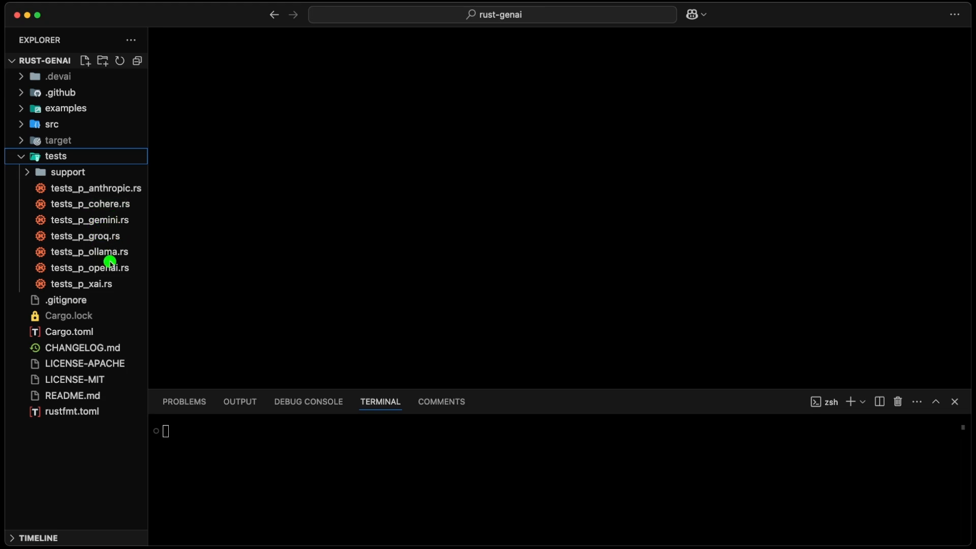
{"action": "mouse_move", "coordinate": [81, 240]}
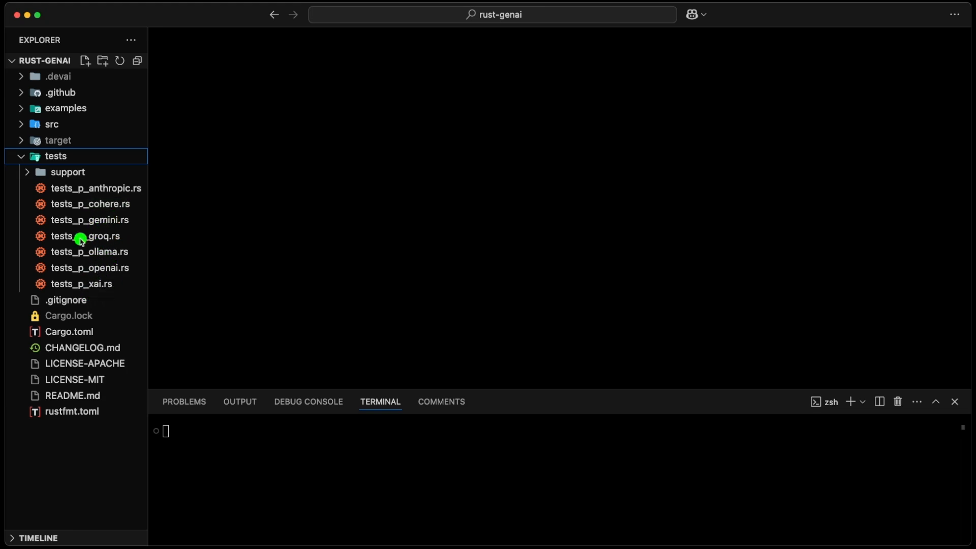
{"action": "mouse_move", "coordinate": [87, 284]}
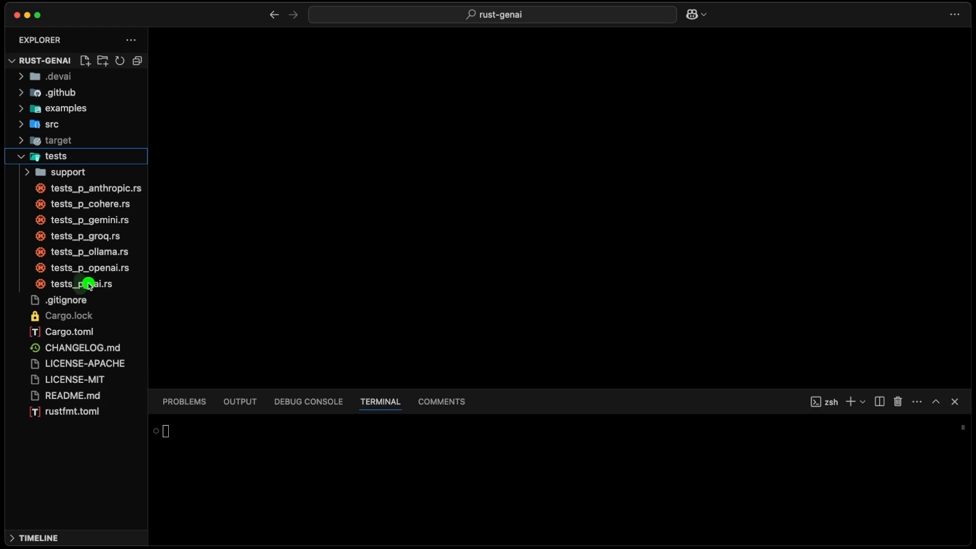
{"action": "mouse_move", "coordinate": [128, 280]}
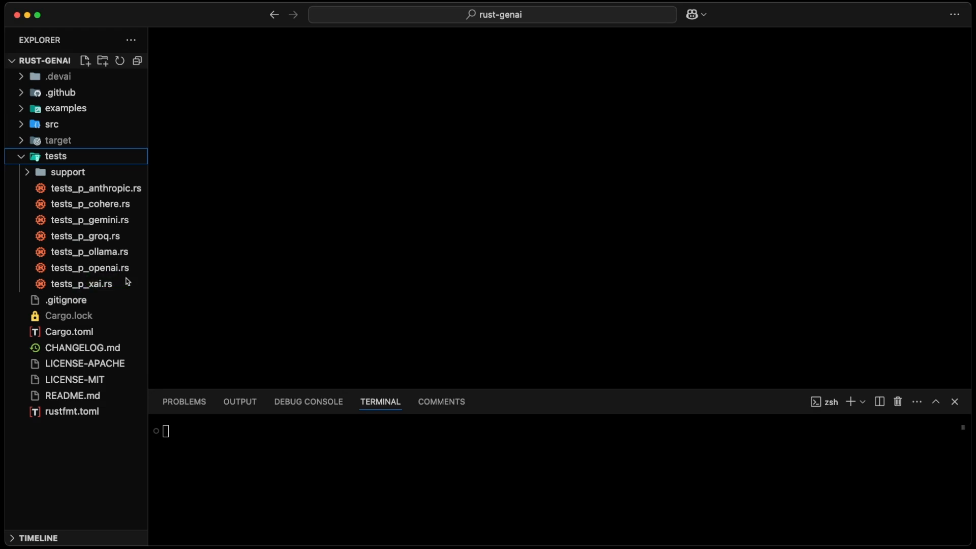
- Open tests_p_openai.rs from the Explorer to view test_chat_simple_ok
{"action": "left_click", "coordinate": [91, 269]}
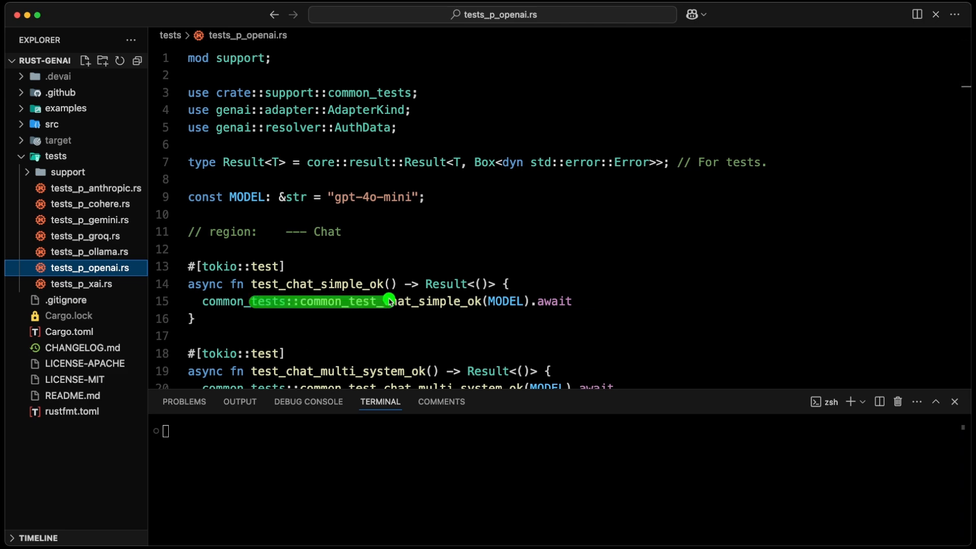
{"action": "mouse_move", "coordinate": [444, 319]}
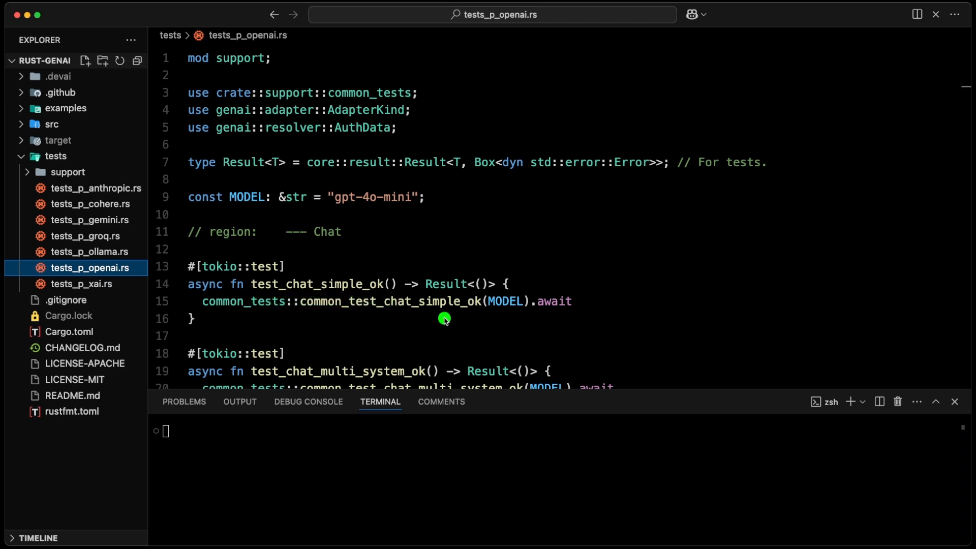
{"action": "mouse_move", "coordinate": [444, 322]}
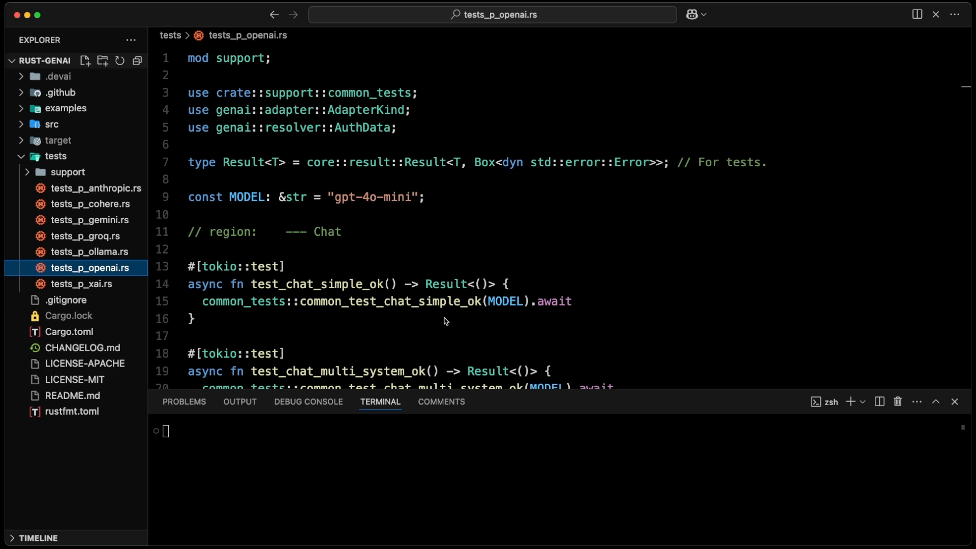
{"action": "left_click", "coordinate": [58, 140]}
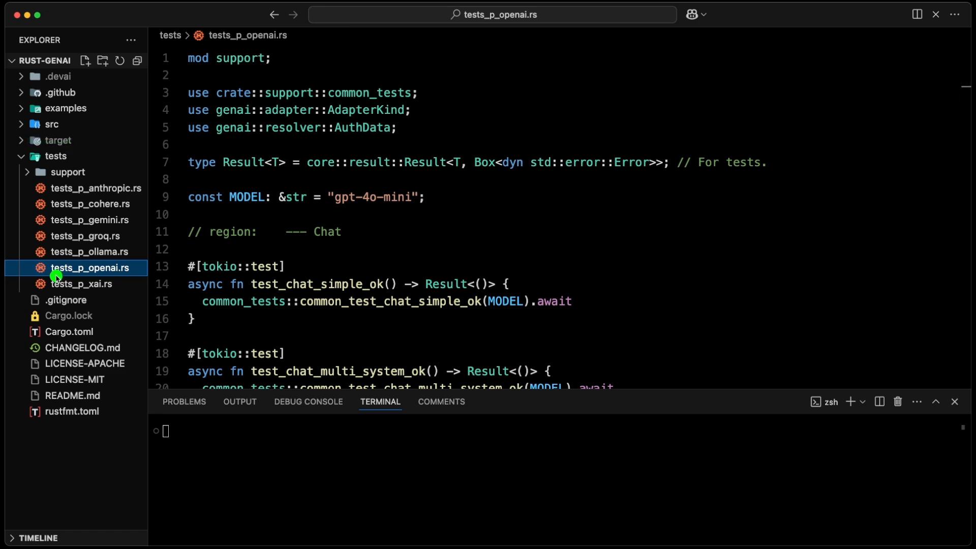
- Type cargo watch test with a test_chat_simple_ok name, then delete the name
{"action": "type", "text": "ca"}
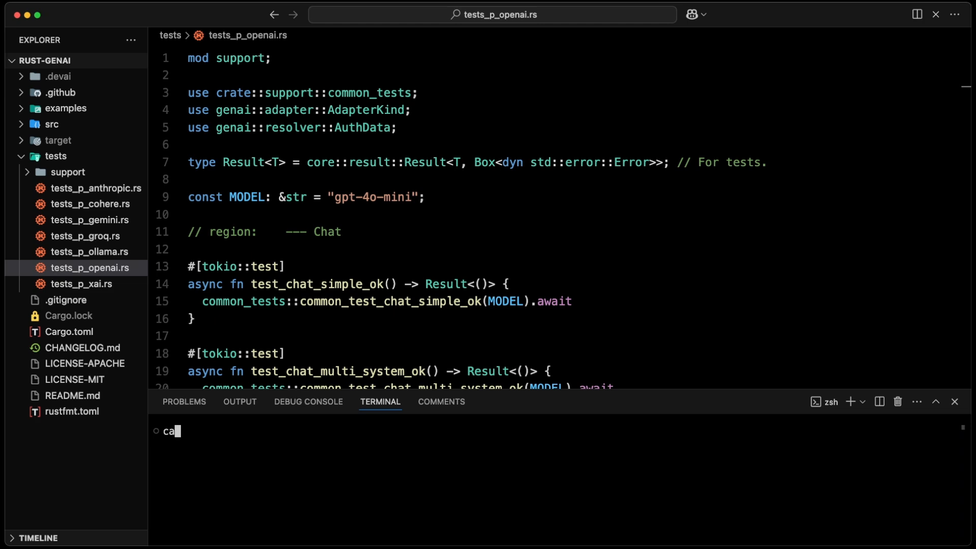
{"action": "type", "text": "rgo watch test"}
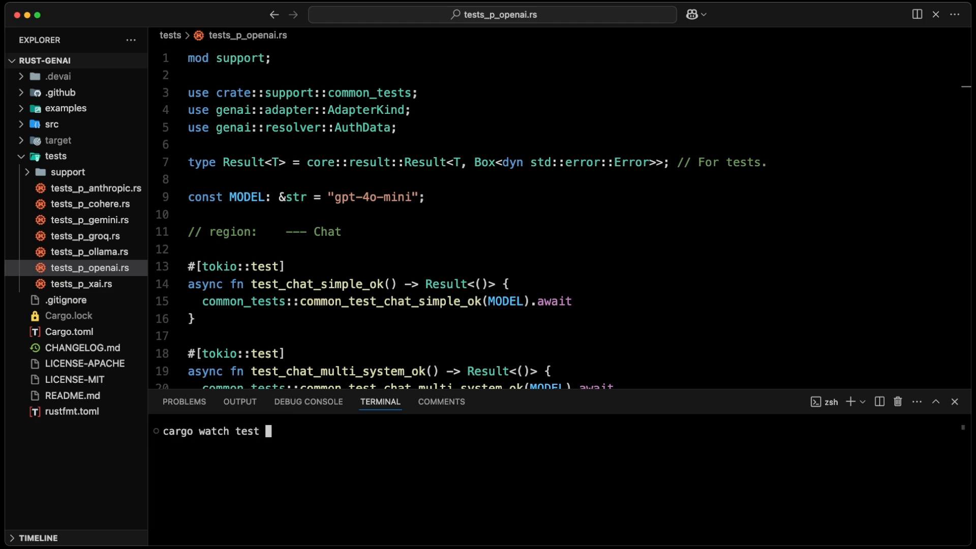
{"action": "double_click", "coordinate": [318, 283]}
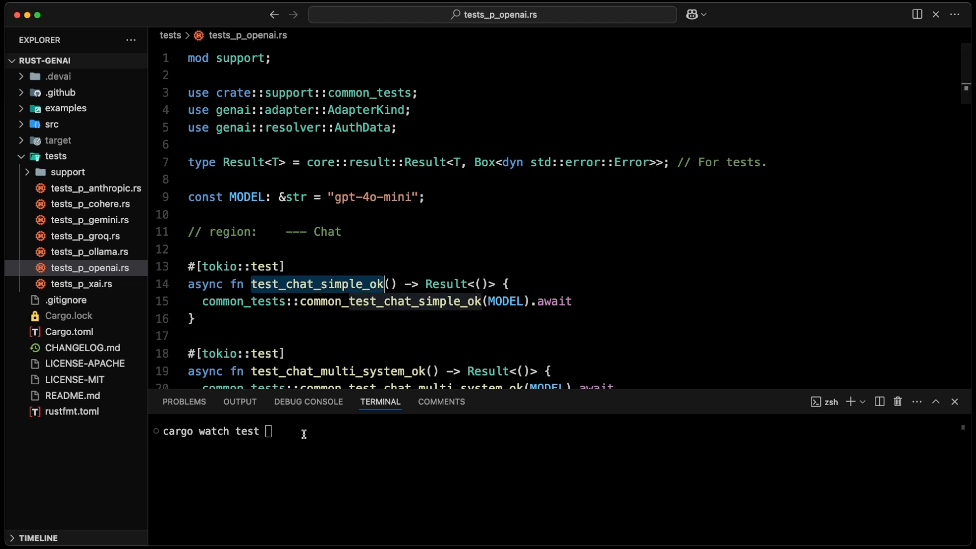
{"action": "type", "text": "test_chat_simple_o"}
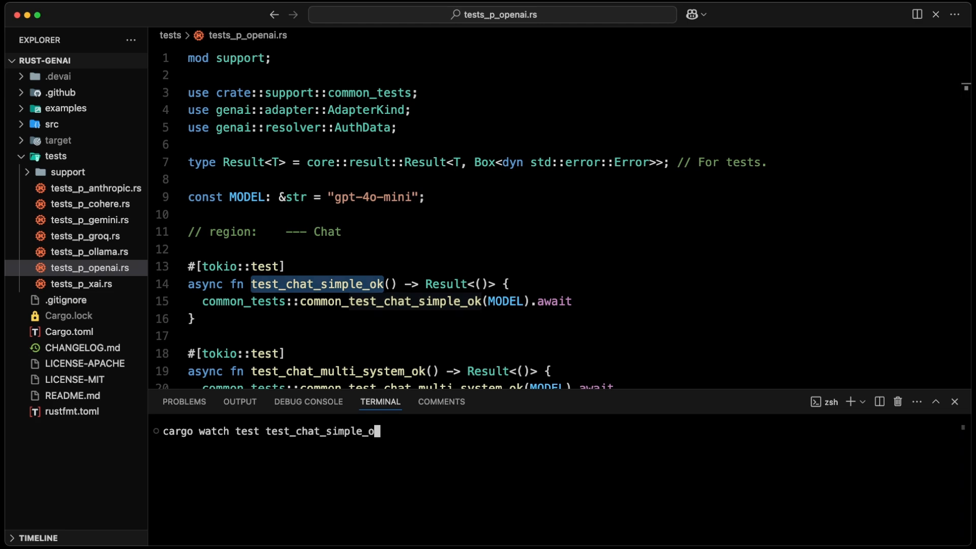
{"action": "key", "text": "Backspace"}
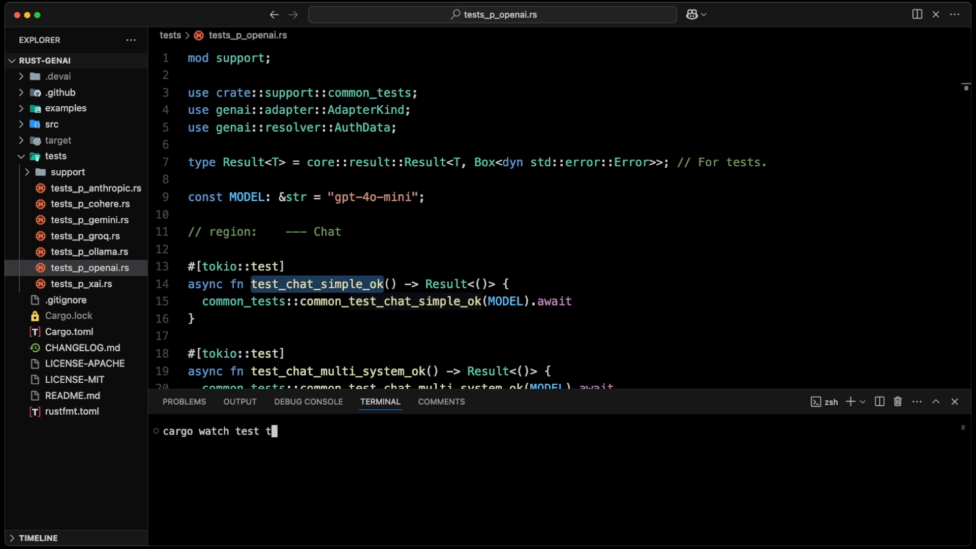
{"action": "key", "text": "Backspace"}
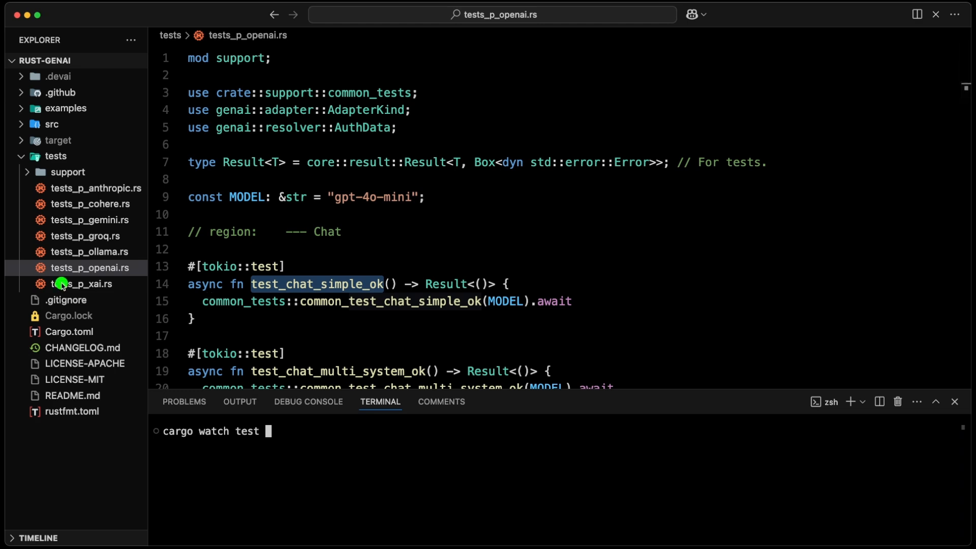
{"action": "mouse_move", "coordinate": [254, 296]}
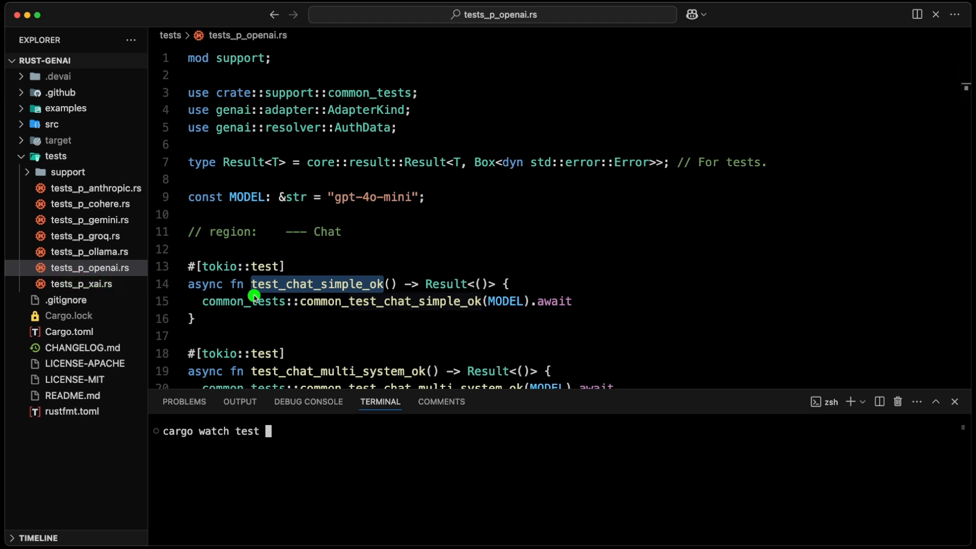
- Add --test tests_p_openai test_chat_simple_ok and shorten the filter to test_chat
{"action": "double_click", "coordinate": [313, 304]}
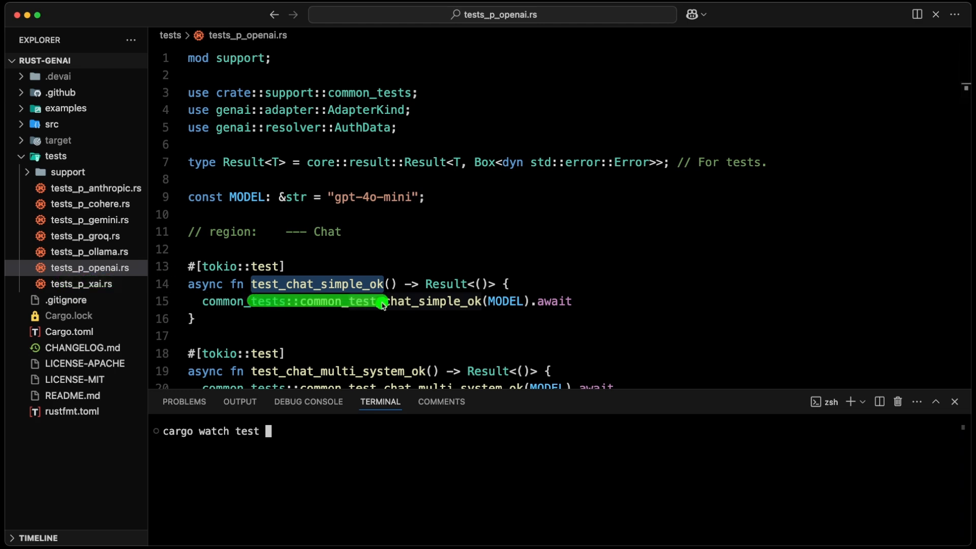
{"action": "type", "text": "--test tests_p_opena"}
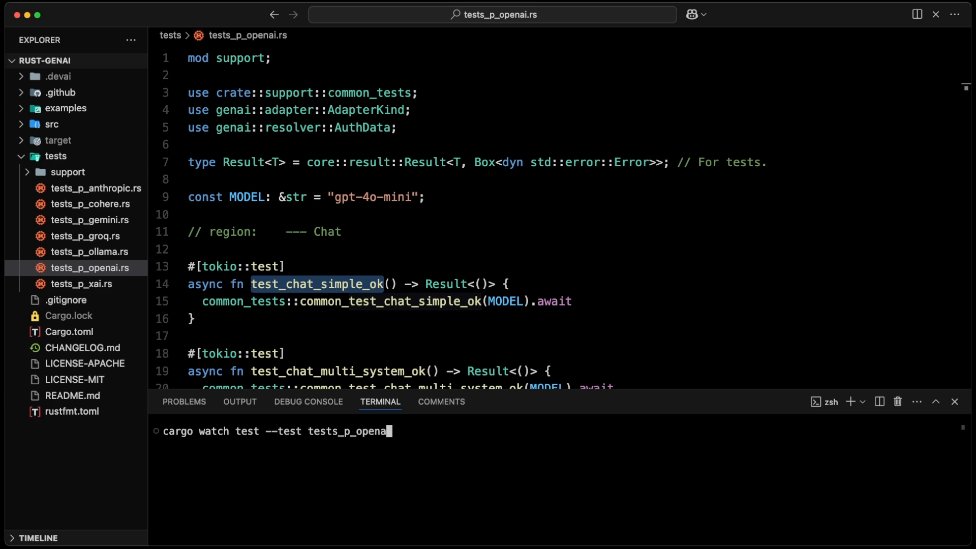
{"action": "type", "text": "test_chat_simple_ok"}
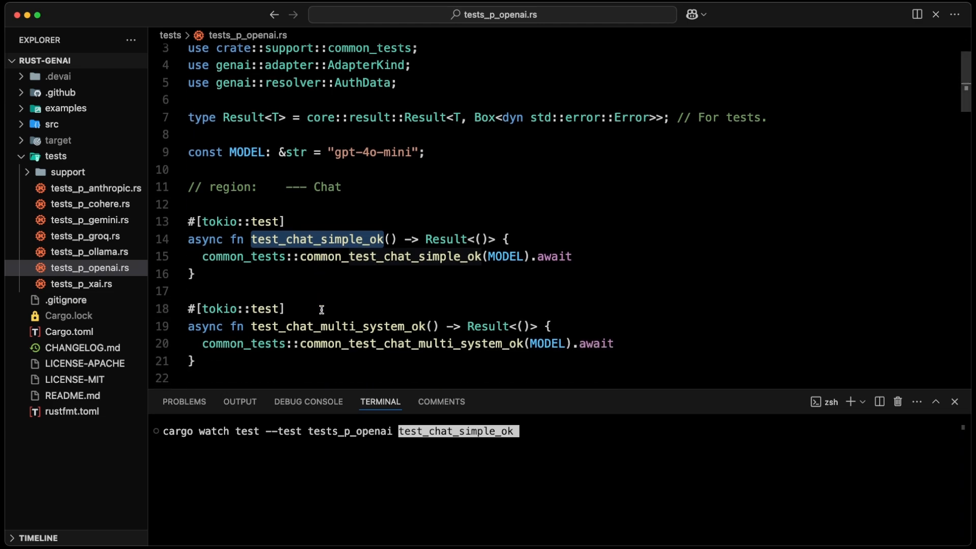
{"action": "scroll", "scroll_direction": "down", "scroll_amount": 3}
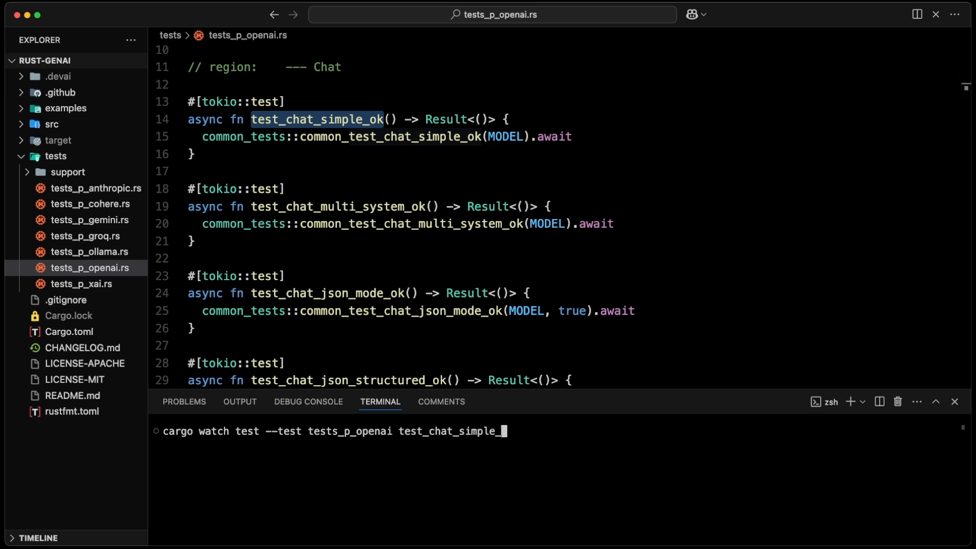
{"action": "key", "text": "BackSpace"}
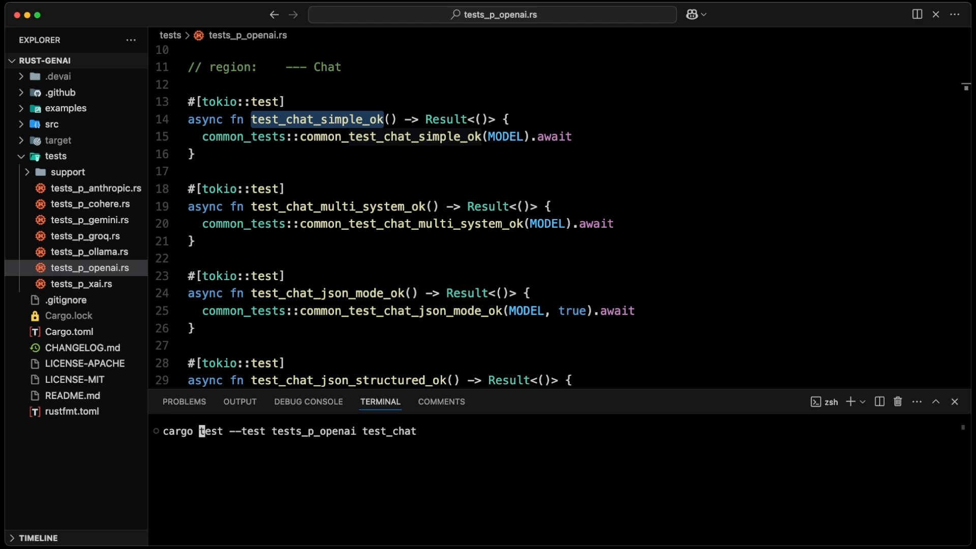
- Clear the draft and start bacon test -- --test tests_p_openai test_chat_simple_ok
{"action": "key", "text": "Return"}
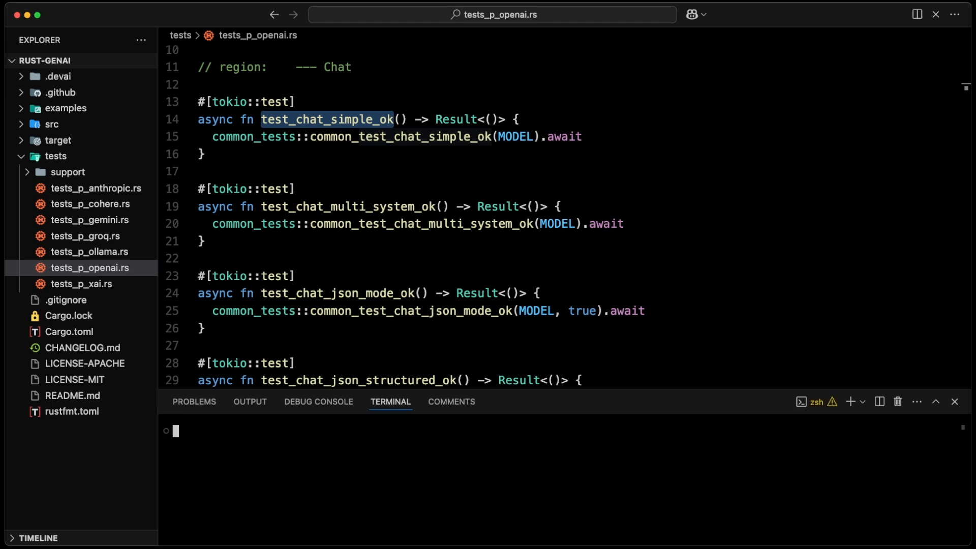
{"action": "type", "text": "bacon test --"}
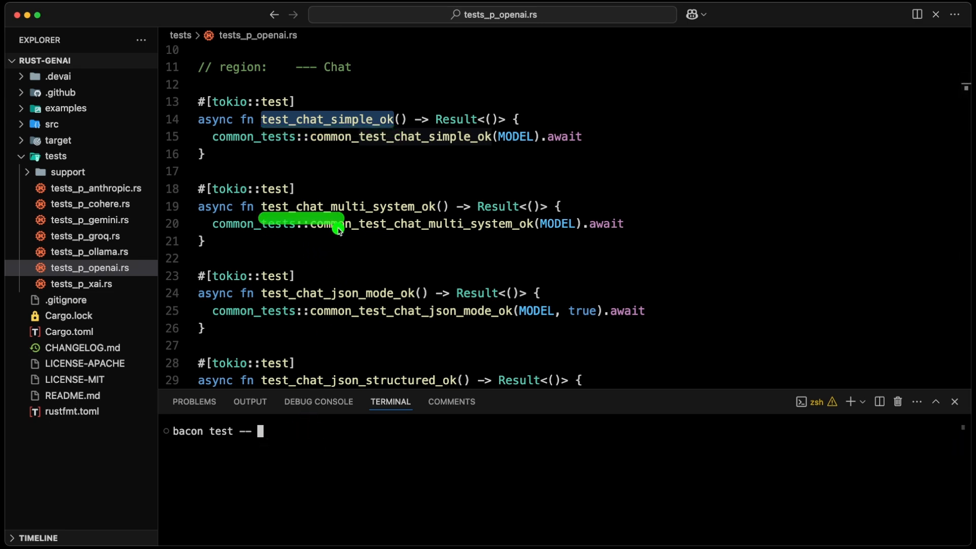
{"action": "mouse_move", "coordinate": [73, 183]}
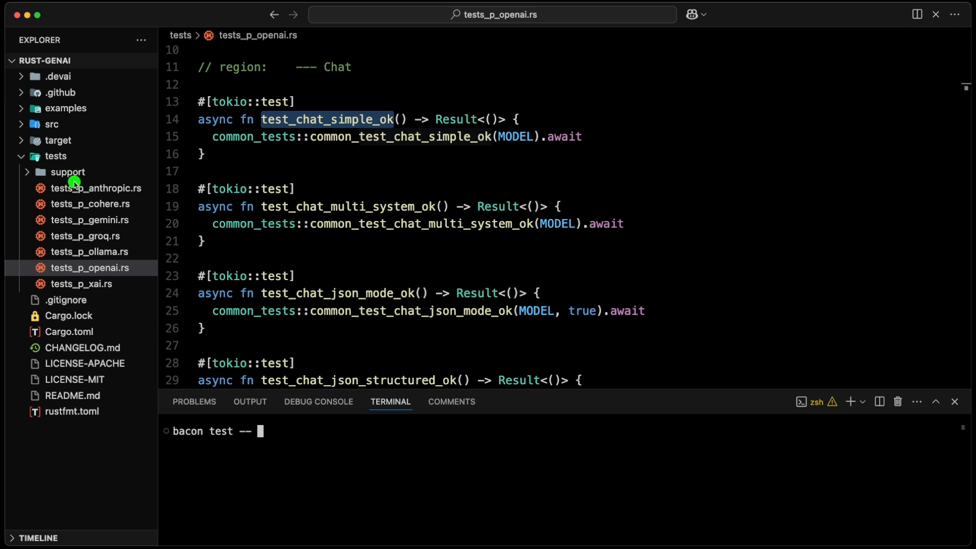
{"action": "mouse_move", "coordinate": [72, 290]}
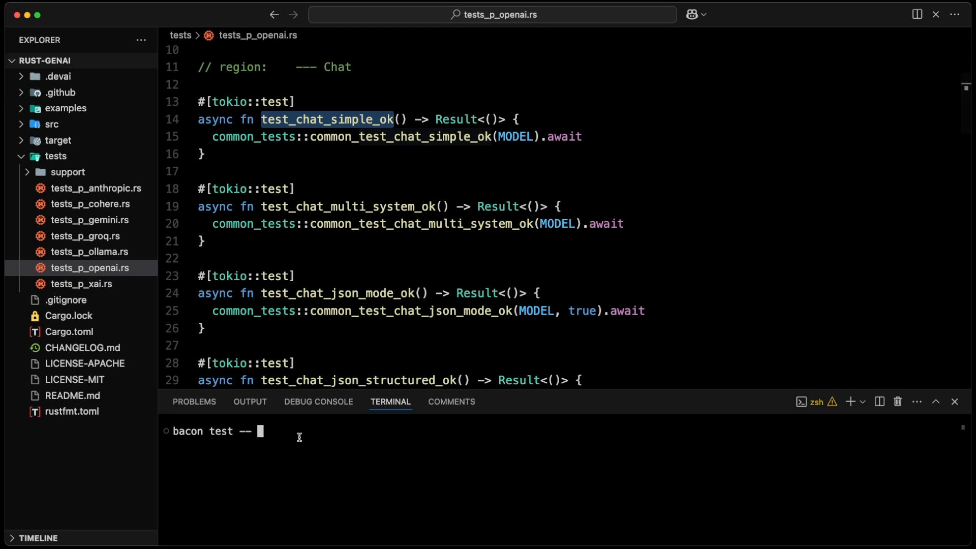
{"action": "type", "text": "--test tests_"}
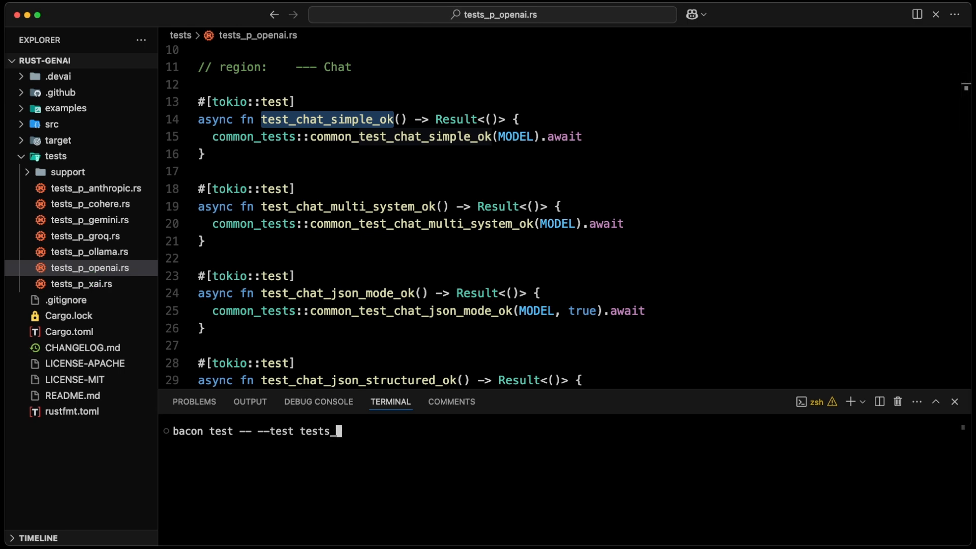
{"action": "type", "text": "p_openai"}
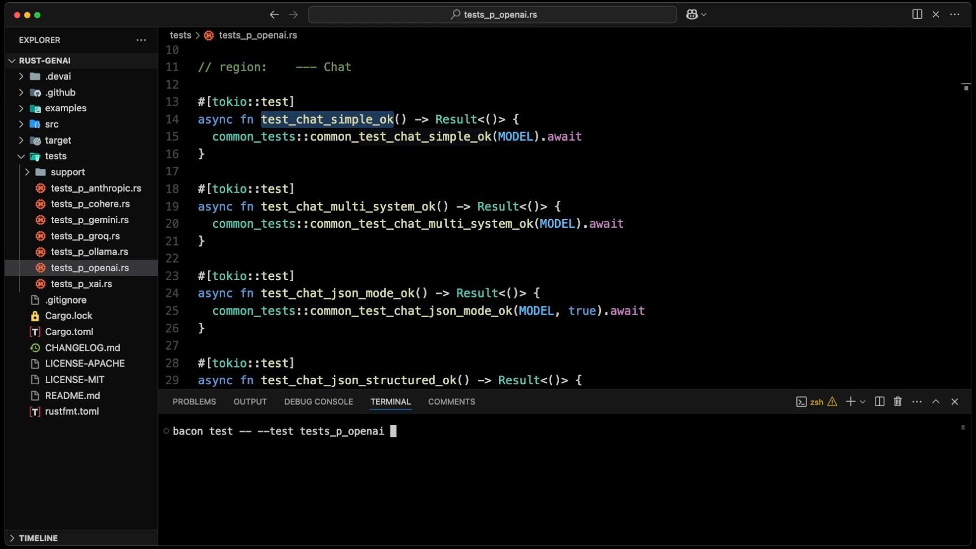
{"action": "key", "text": "Return"}
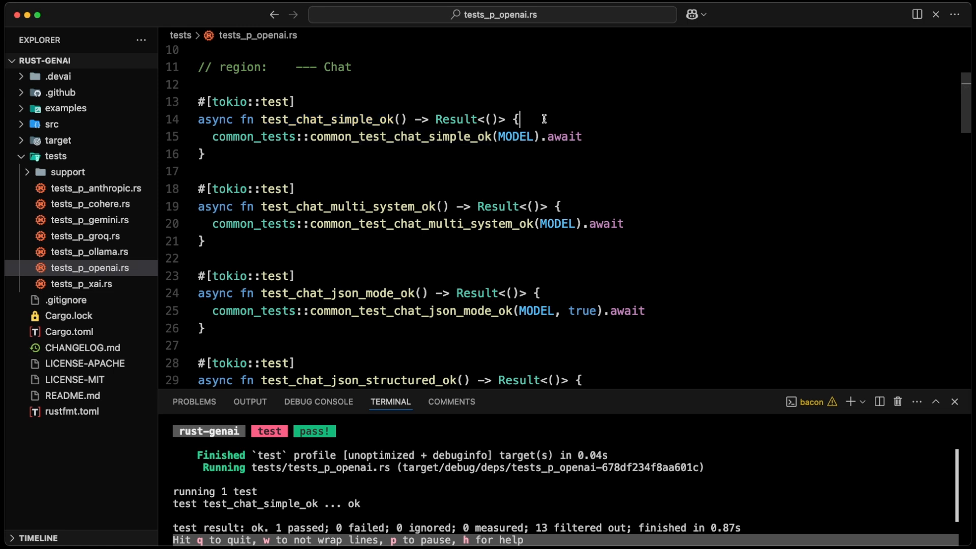
- Rerun bacon on test_chat_simple_ok with -- --nocapture so the ->> ... print appears
{"action": "type", "text": "println!(\"-->> {}\");"}
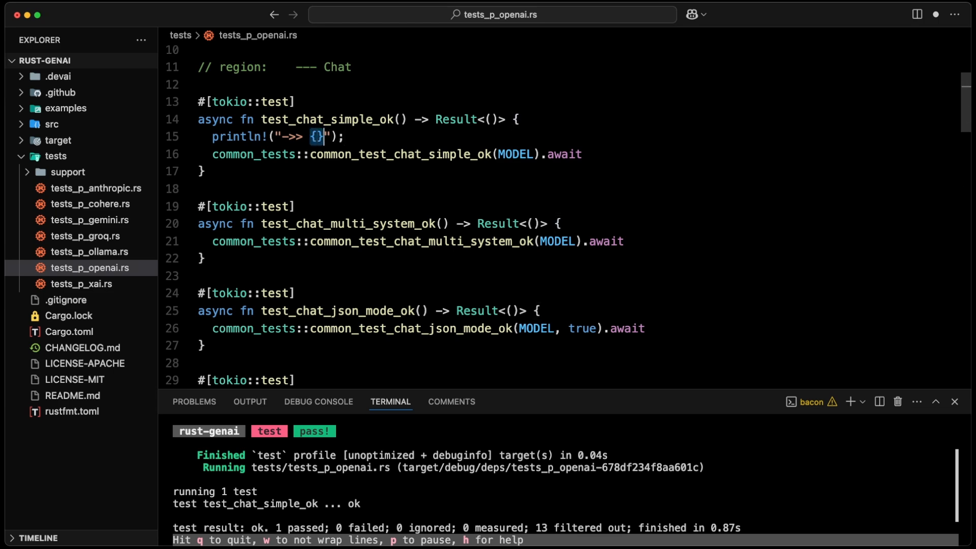
{"action": "type", "text": "..."}
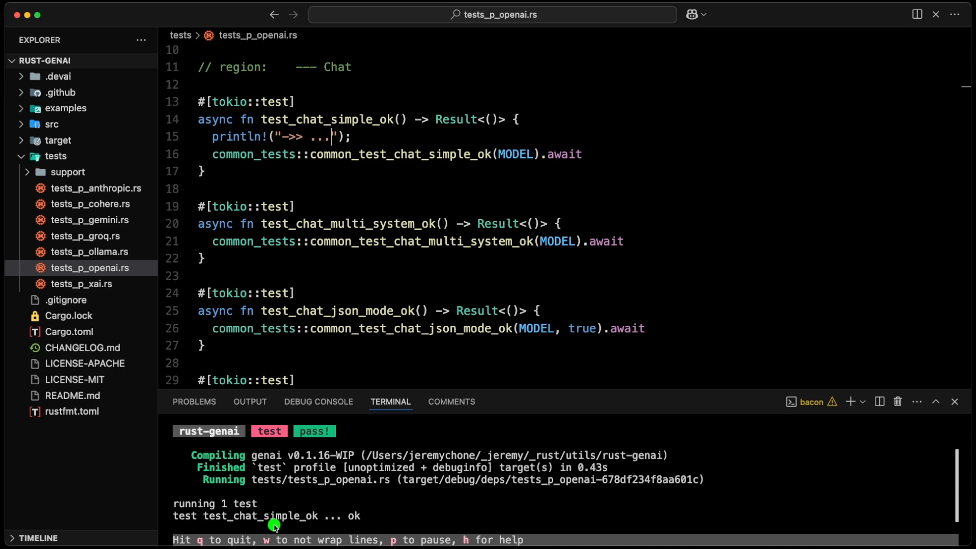
{"action": "mouse_move", "coordinate": [274, 528]}
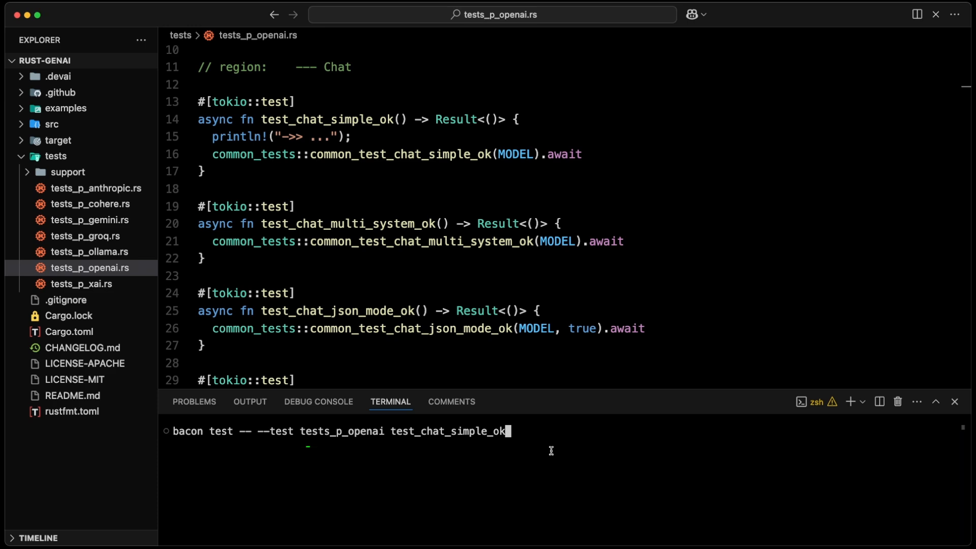
{"action": "type", "text": "--"}
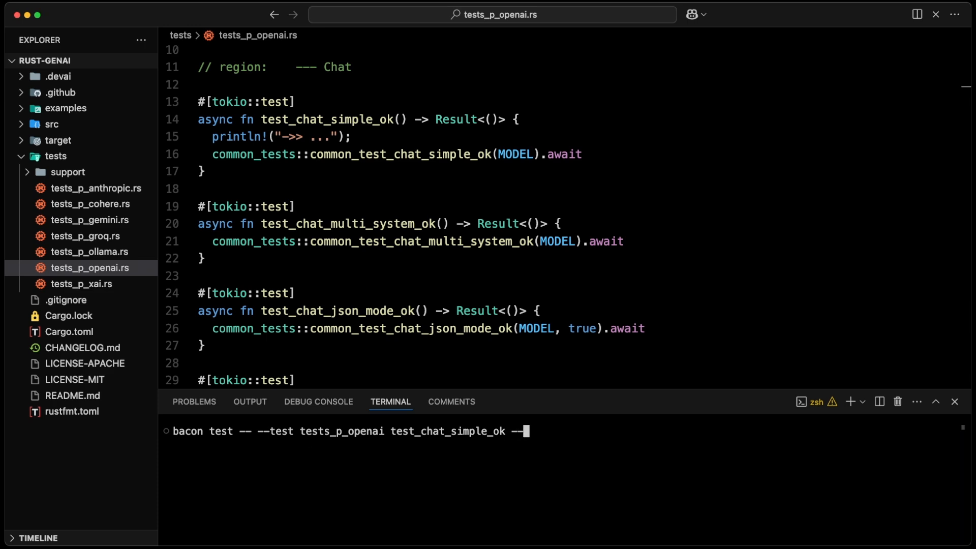
{"action": "type", "text": "nocapture"}
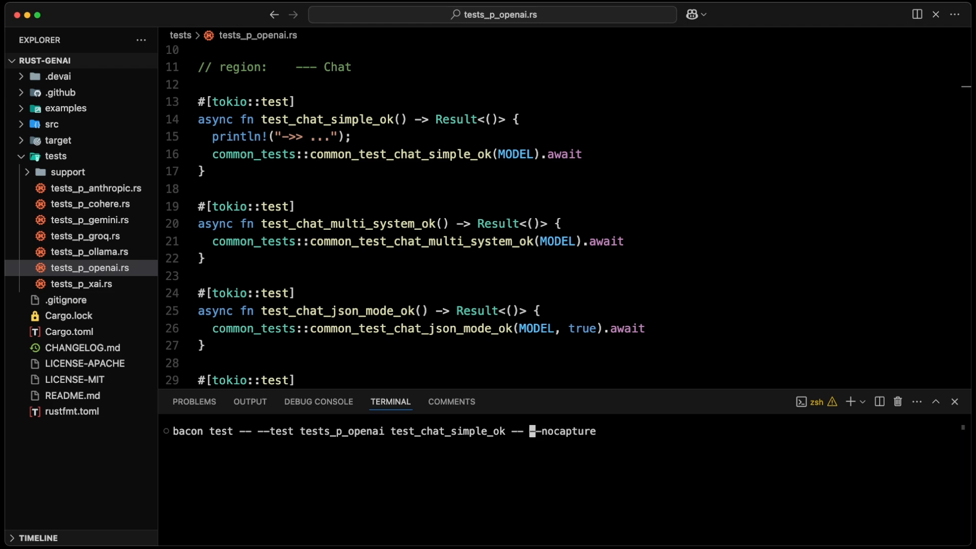
{"action": "key", "text": "Return"}
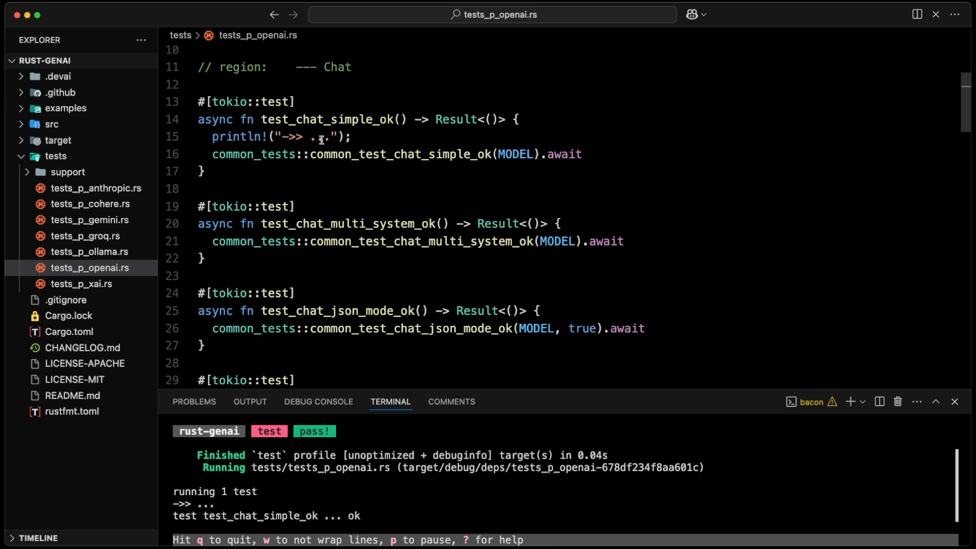
{"action": "key", "text": "Backspace"}
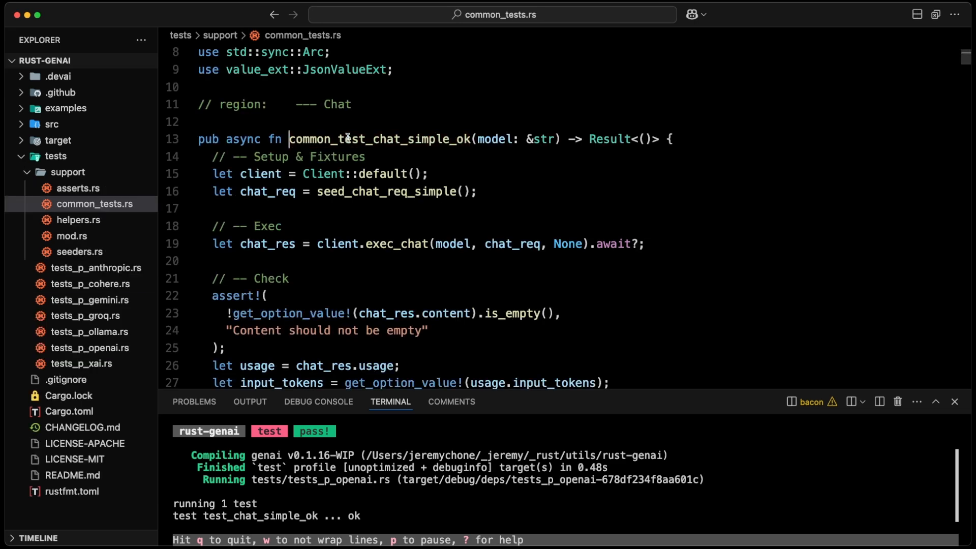
- Add println!("->> ... {chat_res:?}"); to common_test_chat_simple_ok in common_tests.rs
{"action": "scroll", "scroll_direction": "down", "scroll_amount": 3}
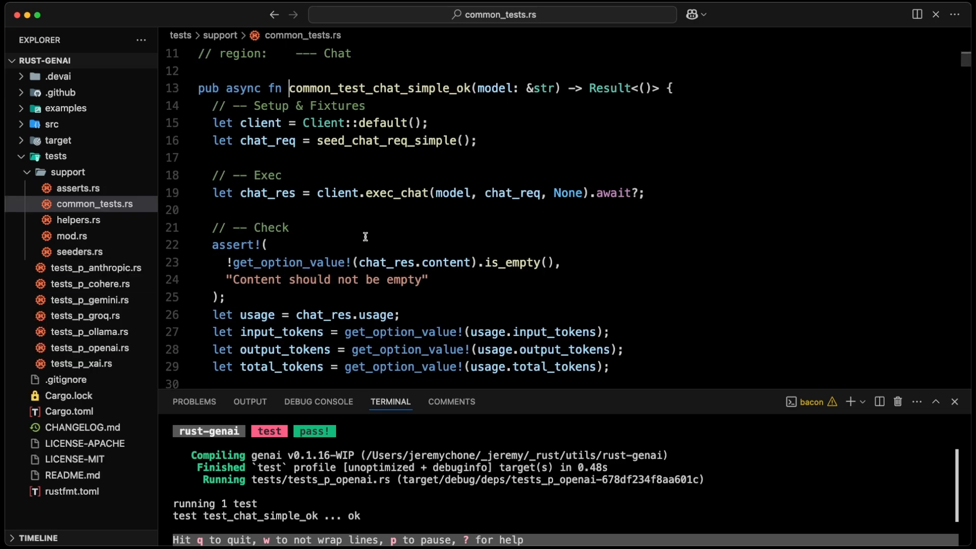
{"action": "type", "text": "println!(\"->> ...\");"}
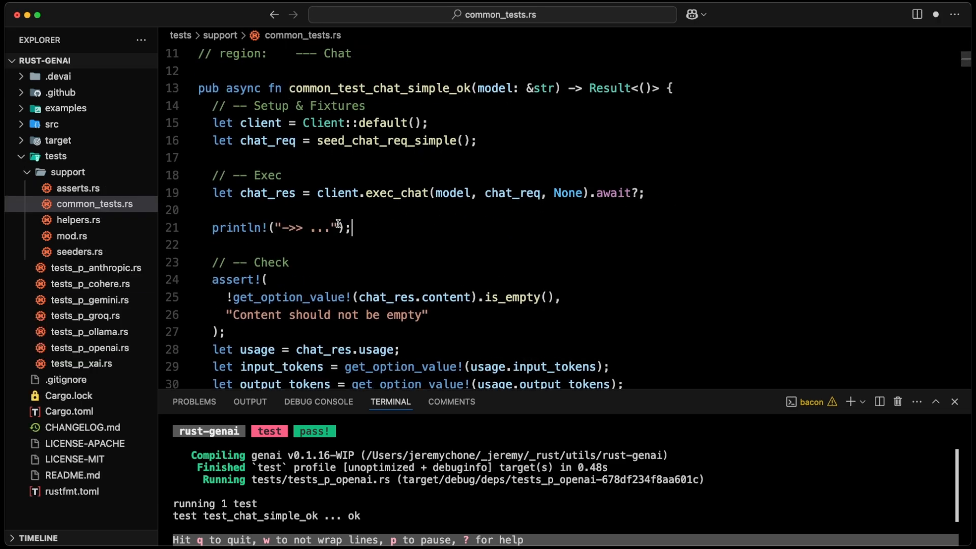
{"action": "type", "text": "{chat"}
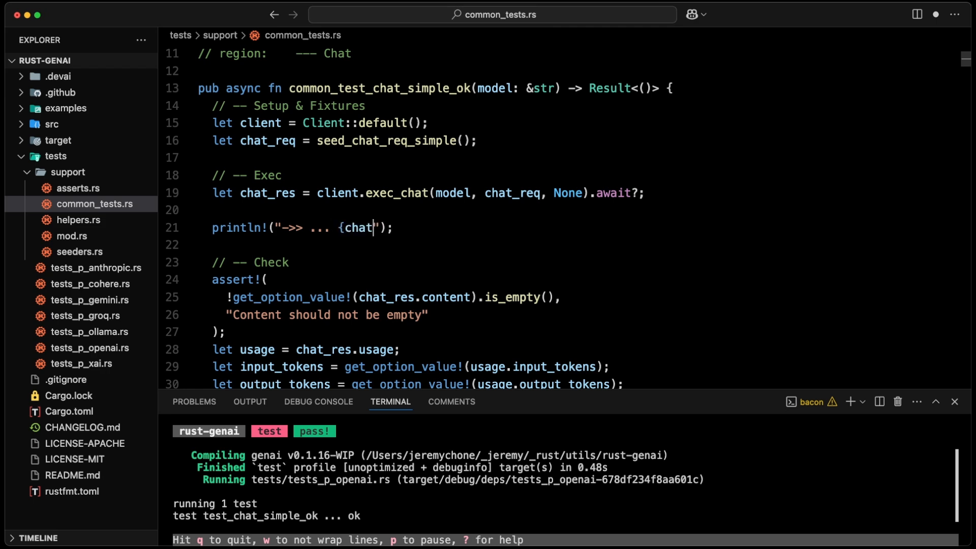
{"action": "type", "text": "_res:?"}
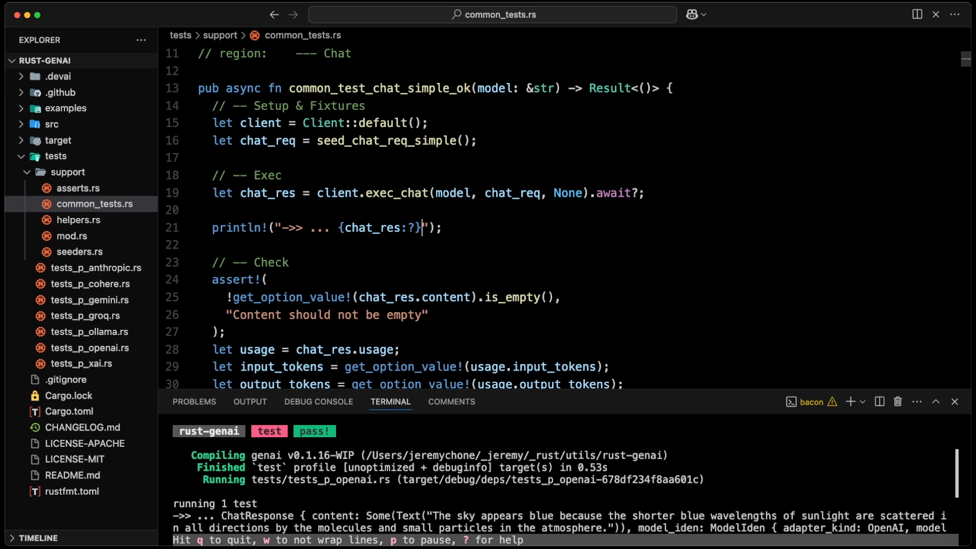
{"action": "scroll", "scroll_direction": "down", "scroll_amount": 3}
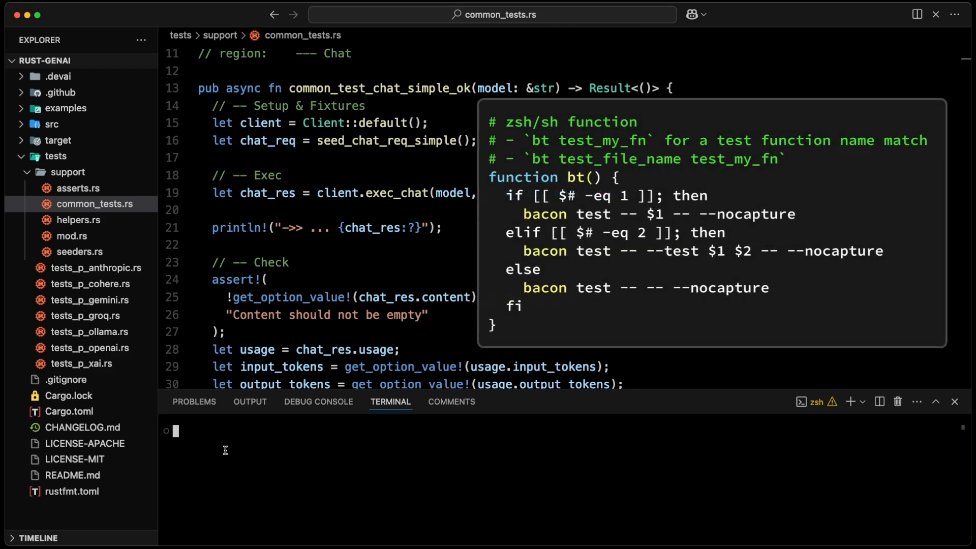
{"action": "type", "text": "bt"}
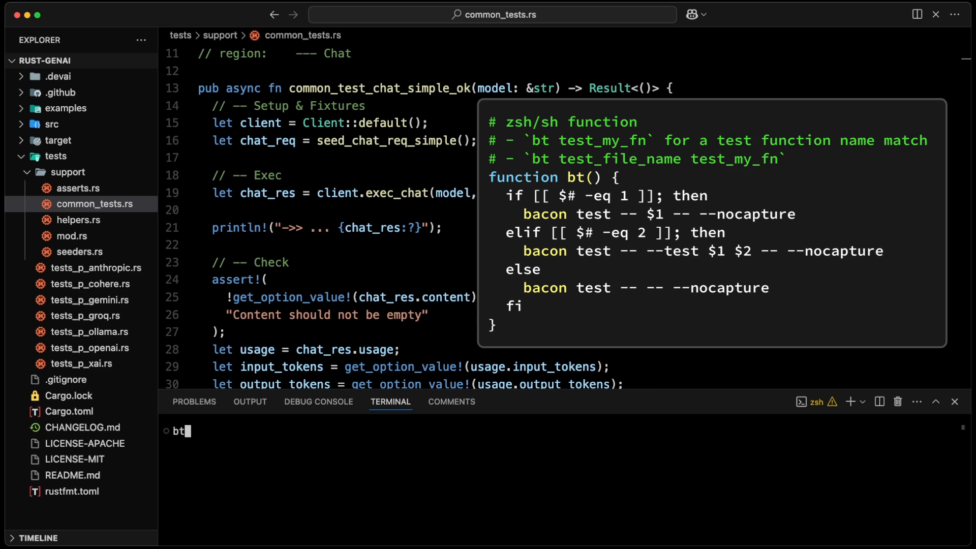
{"action": "left_click", "coordinate": [91, 347]}
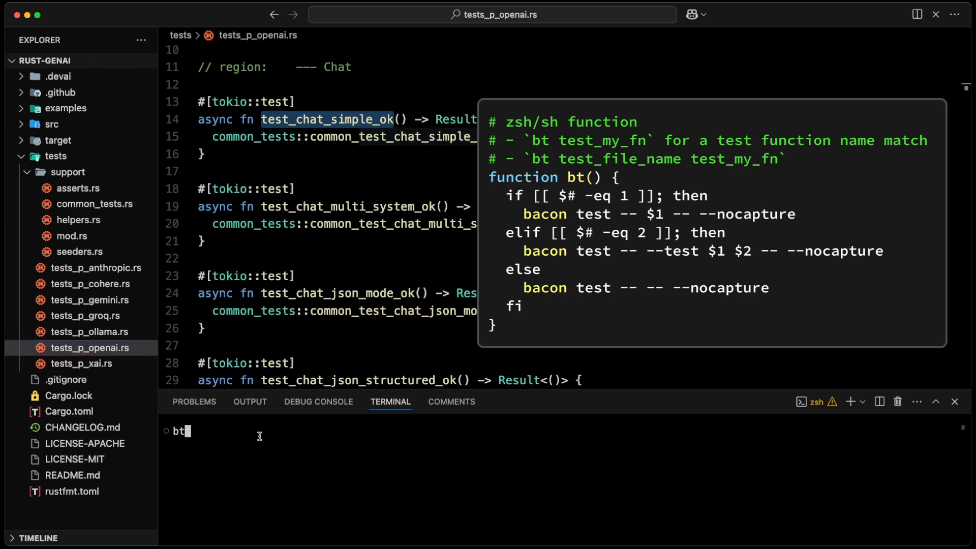
{"action": "type", "text": "test_chat_simple_ok"}
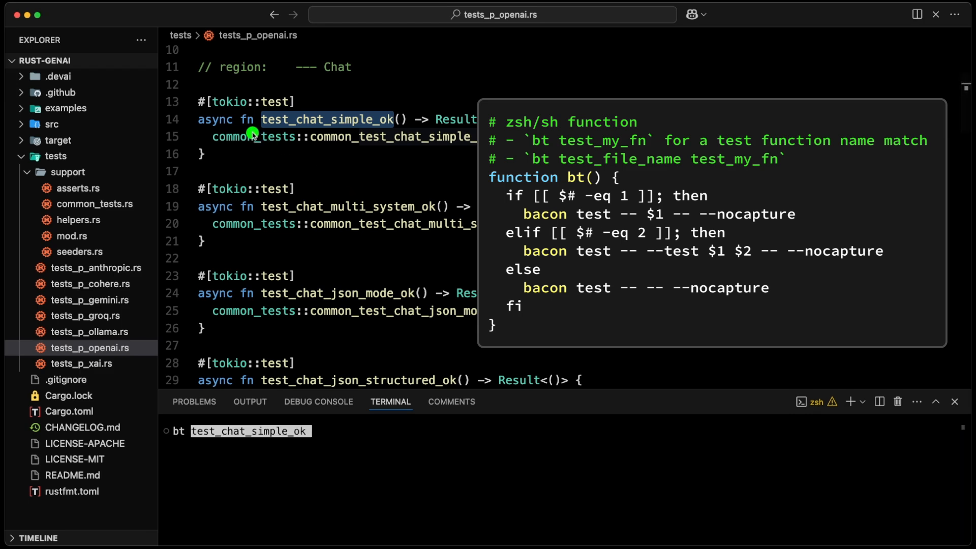
{"action": "mouse_move", "coordinate": [403, 150]}
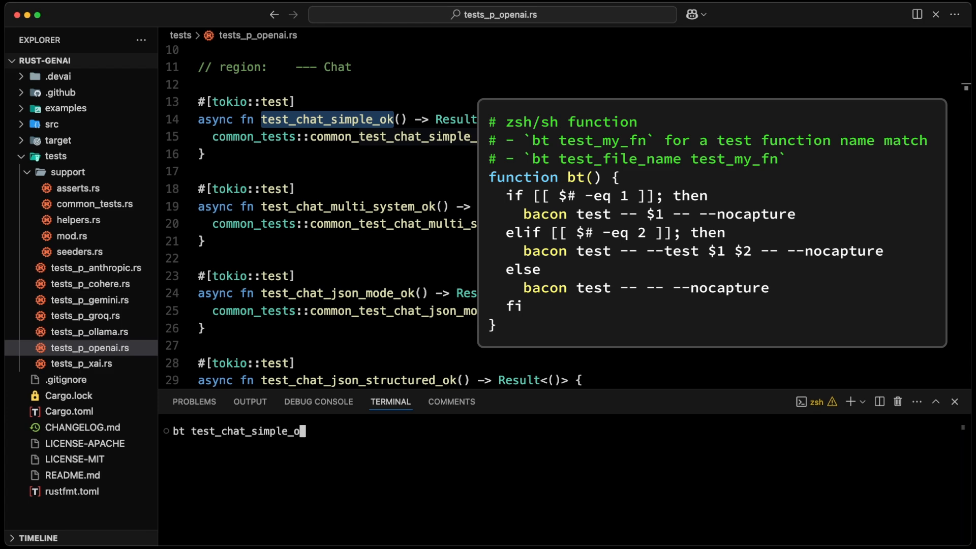
{"action": "key", "text": "ctrl+w"}
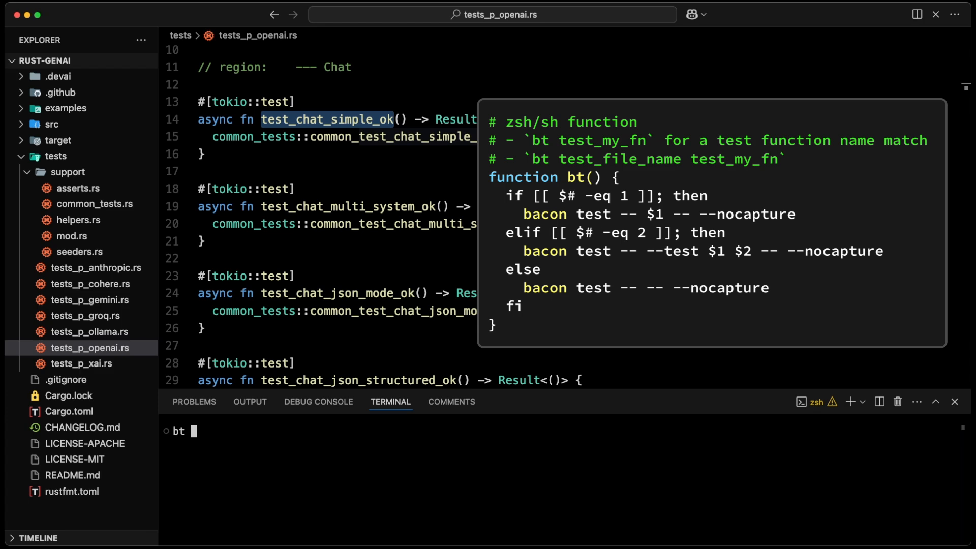
{"action": "type", "text": "tests_"}
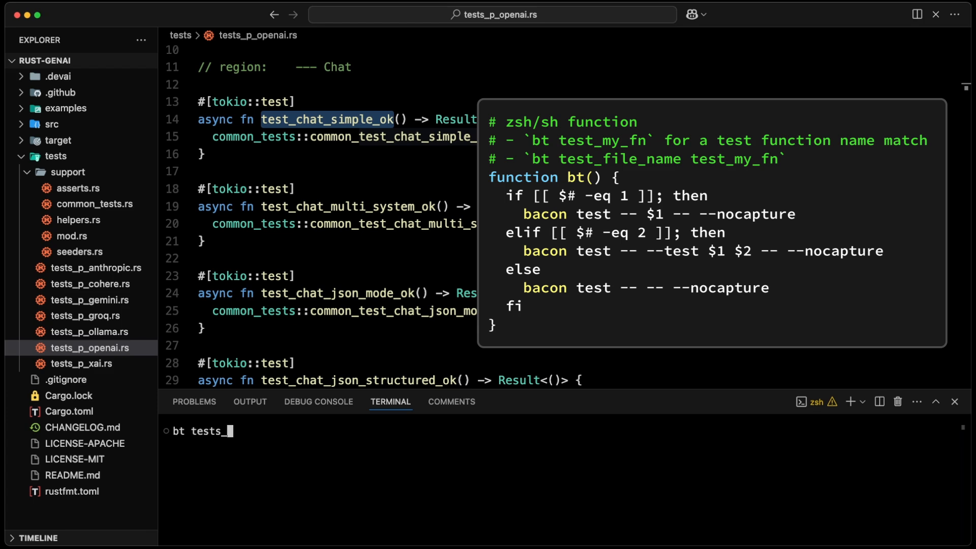
{"action": "type", "text": "p"}
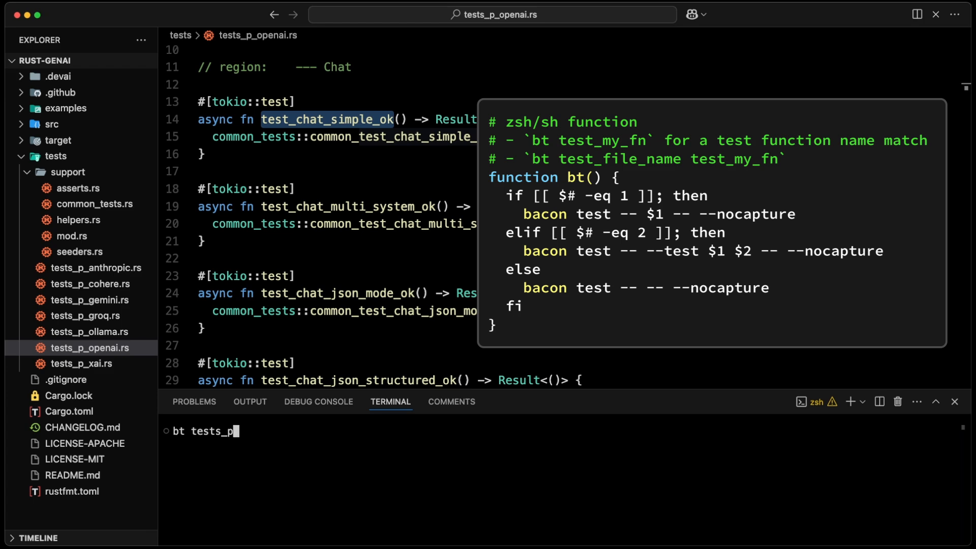
{"action": "type", "text": "_openai test_chat_simple_ok"}
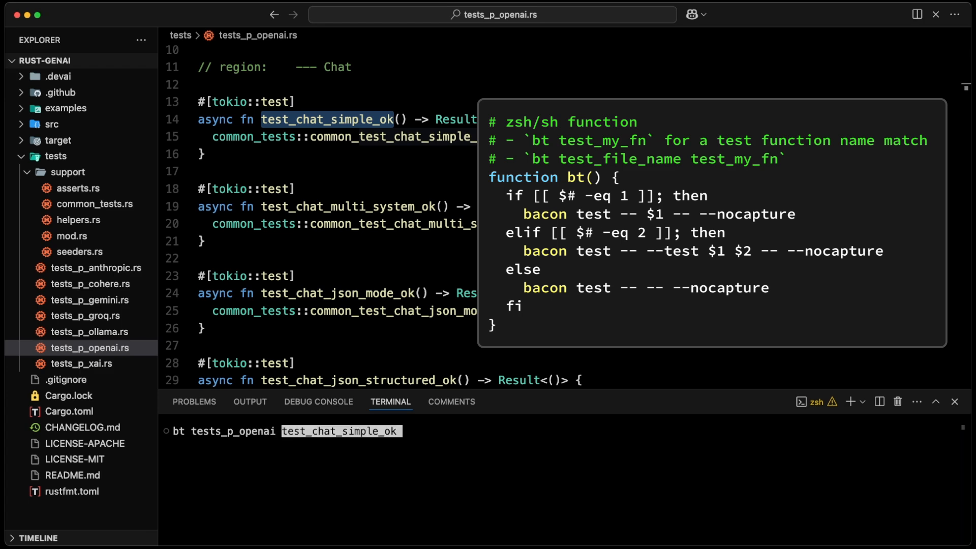
{"action": "key", "text": "Return"}
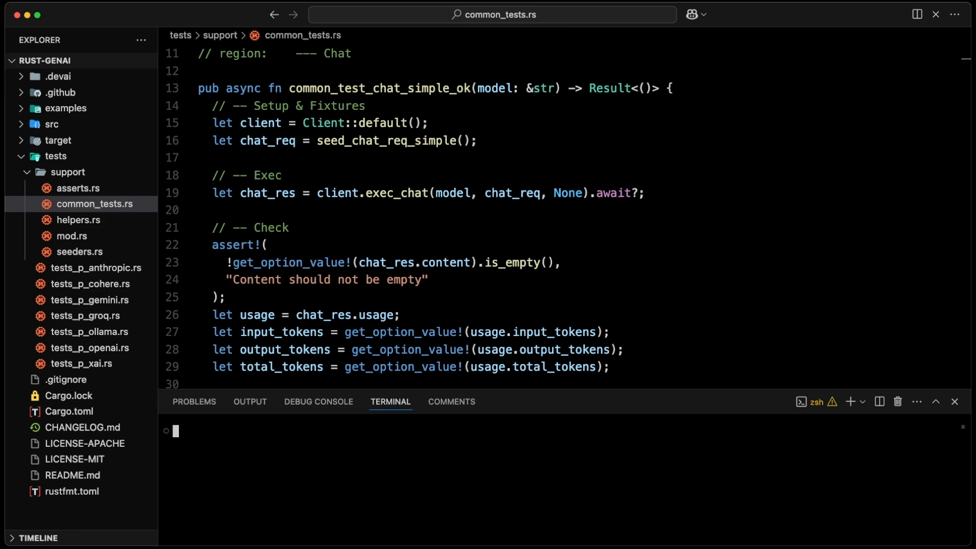
- Search the project for the '->>' debug prints in the Search view
{"action": "type", "text": "cargo test"}
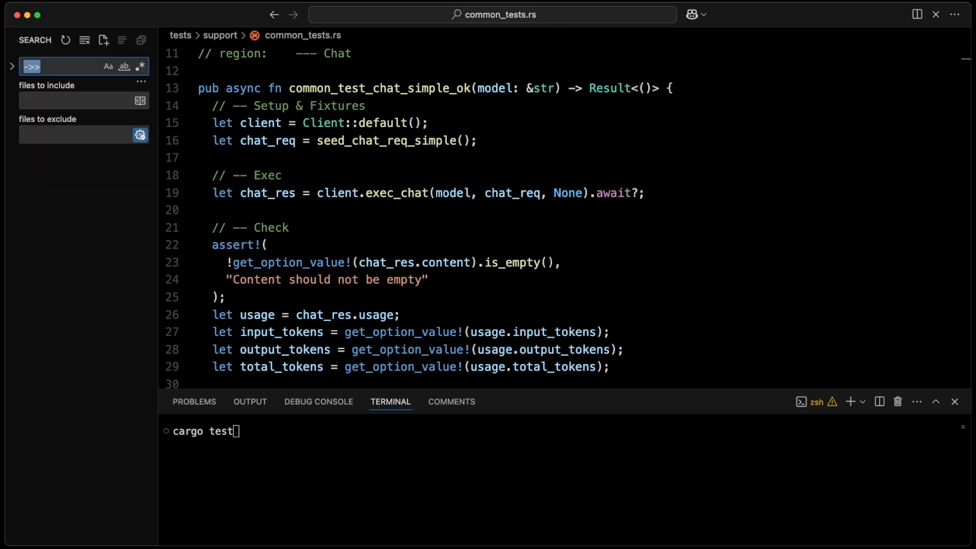
{"action": "left_click", "coordinate": [25, 39]}
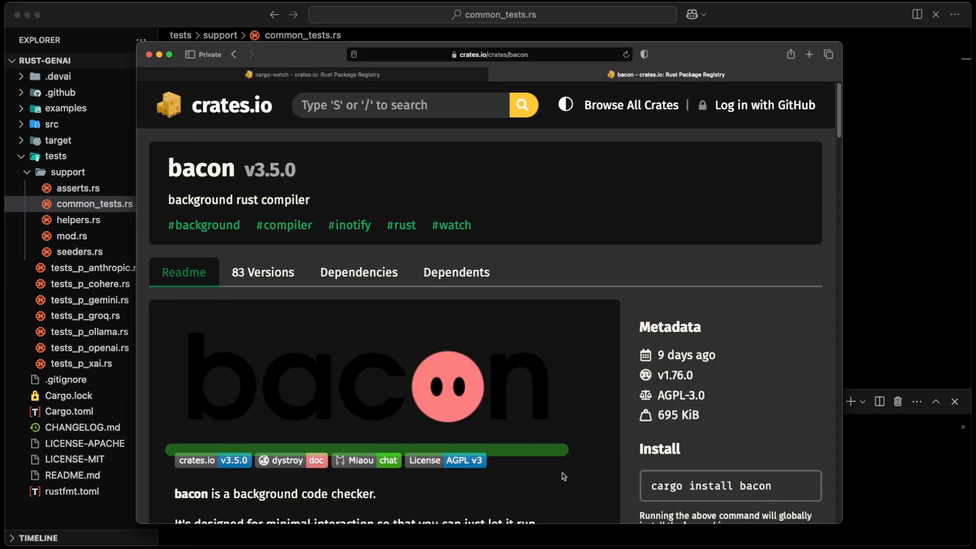
- Follow the crates.io 'bacon website' link, then browse Config and the Cookbook recipes
{"action": "scroll", "scroll_direction": "down", "scroll_amount": 3}
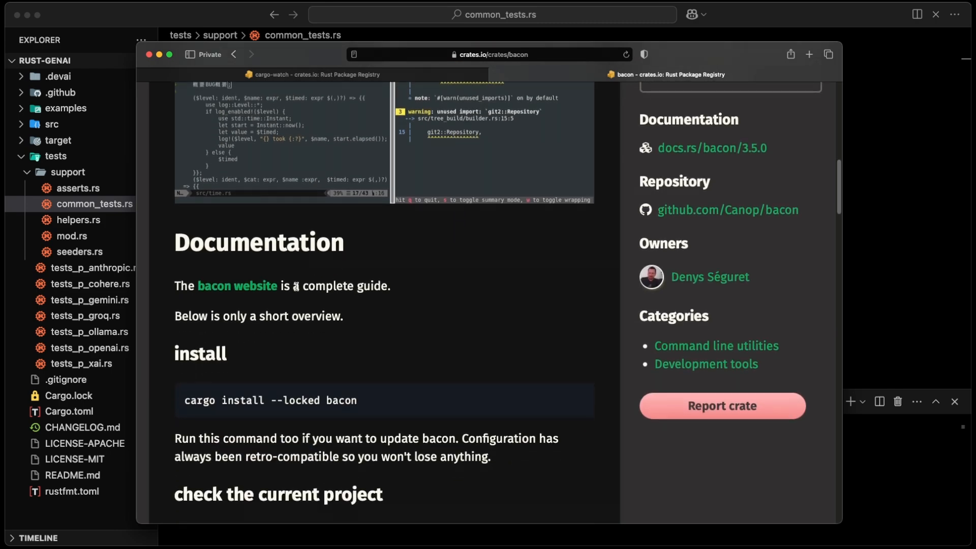
{"action": "left_click", "coordinate": [236, 286]}
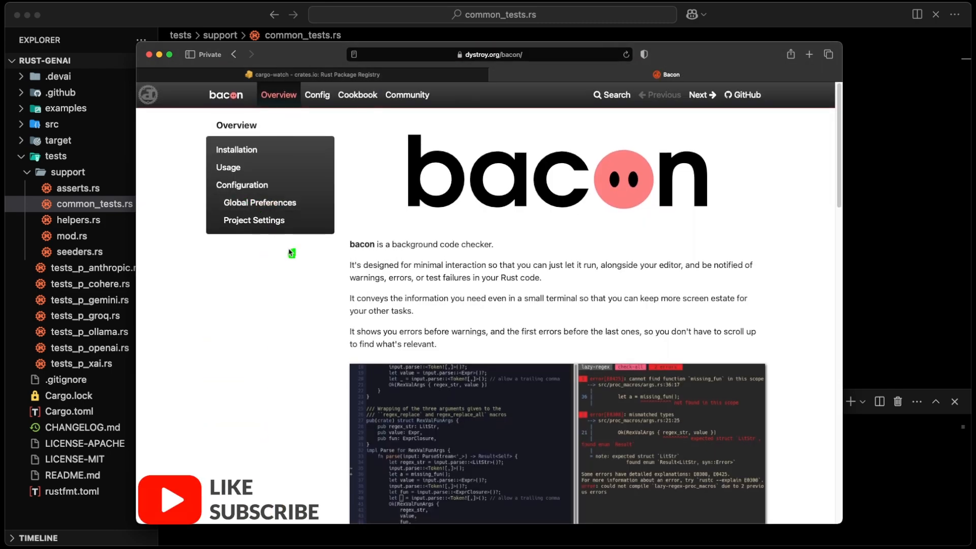
{"action": "left_click", "coordinate": [317, 95]}
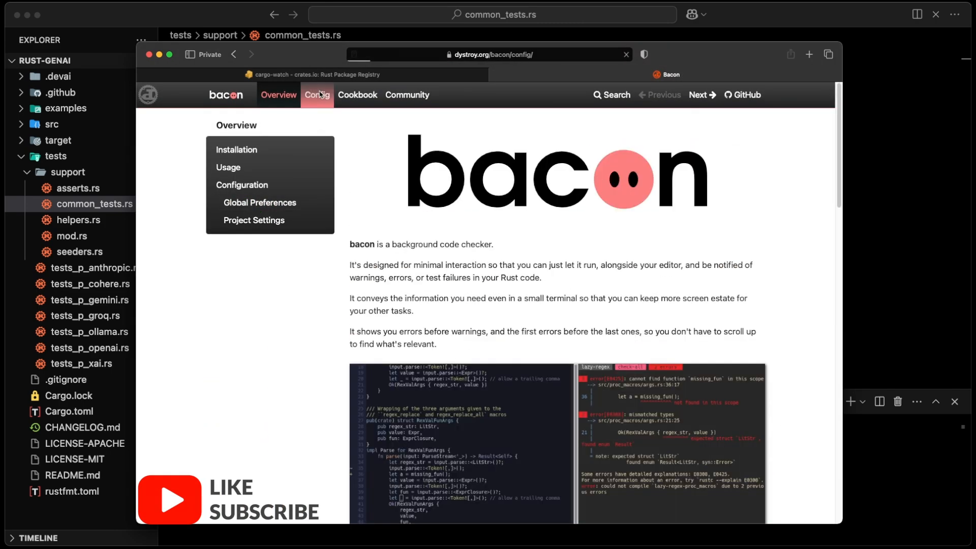
{"action": "left_click", "coordinate": [357, 94]}
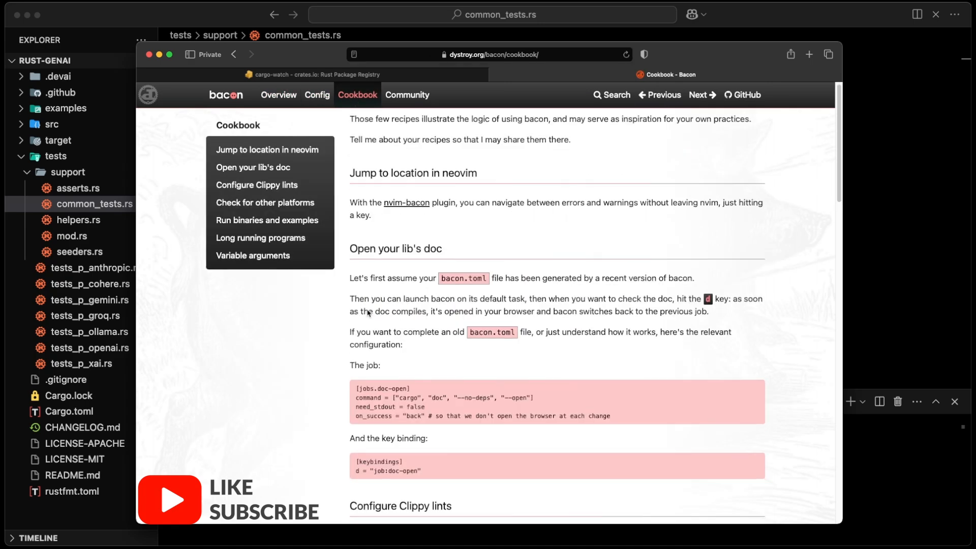
{"action": "scroll", "scroll_direction": "down", "scroll_amount": 3}
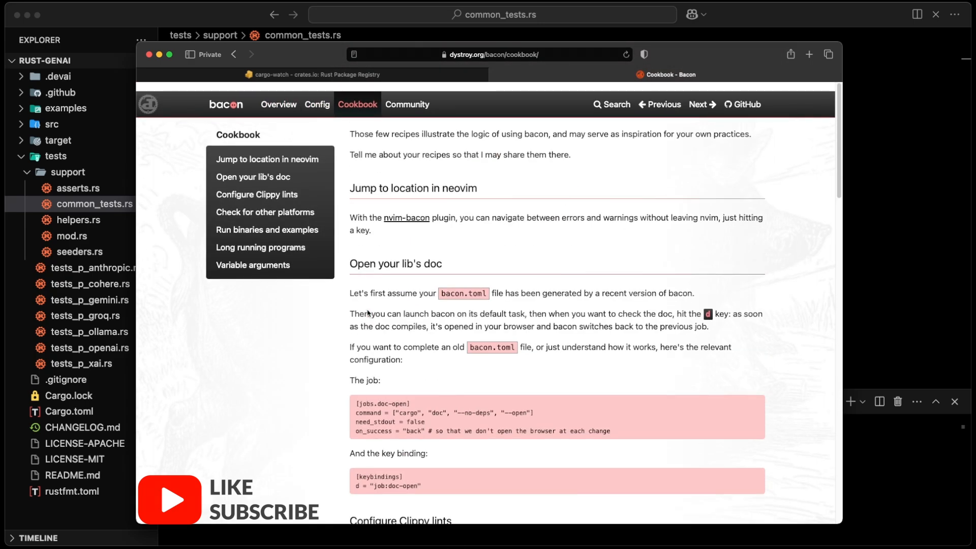
{"action": "scroll", "scroll_direction": "down", "scroll_amount": 3}
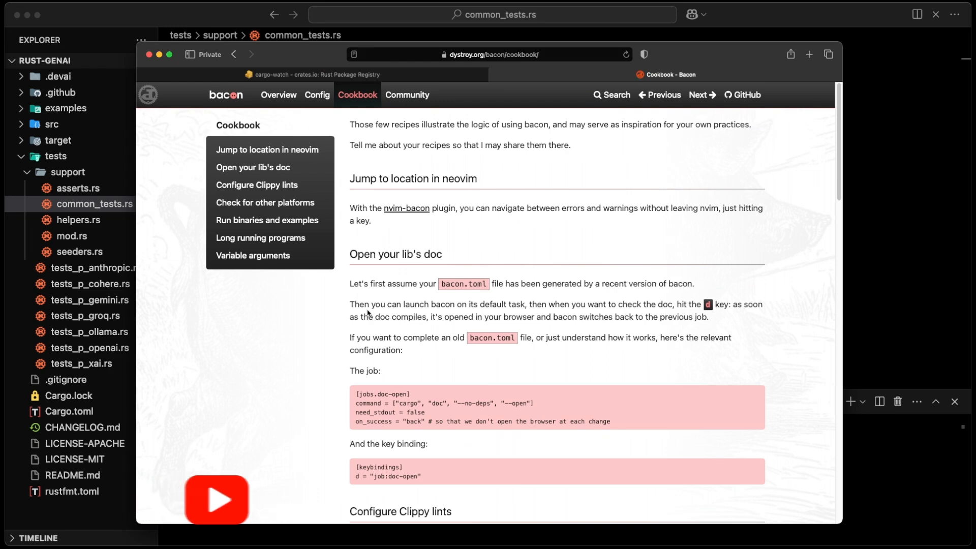